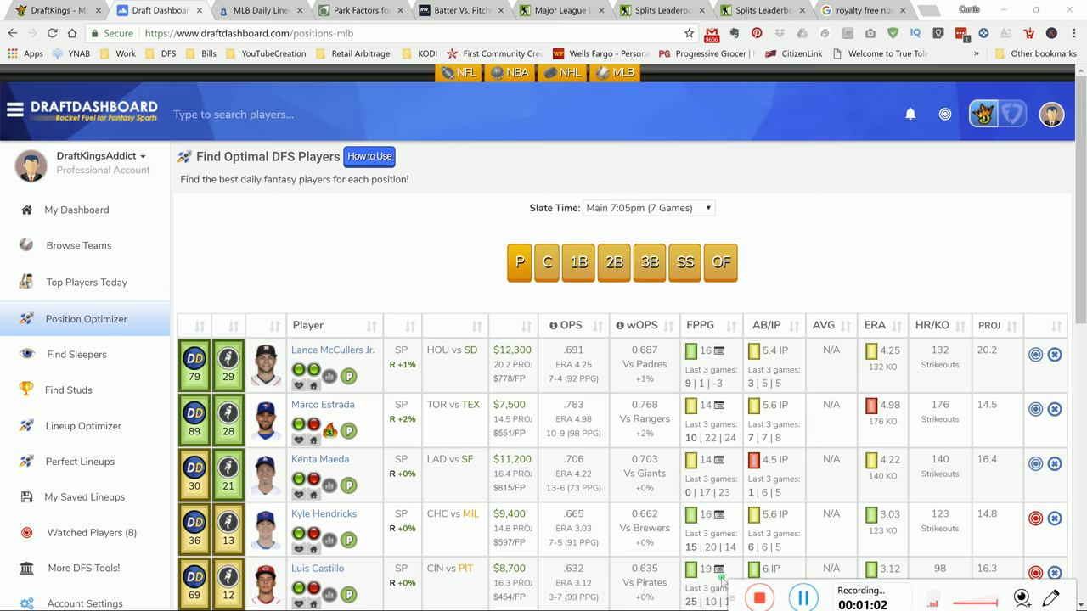
mouse_move(597, 469)
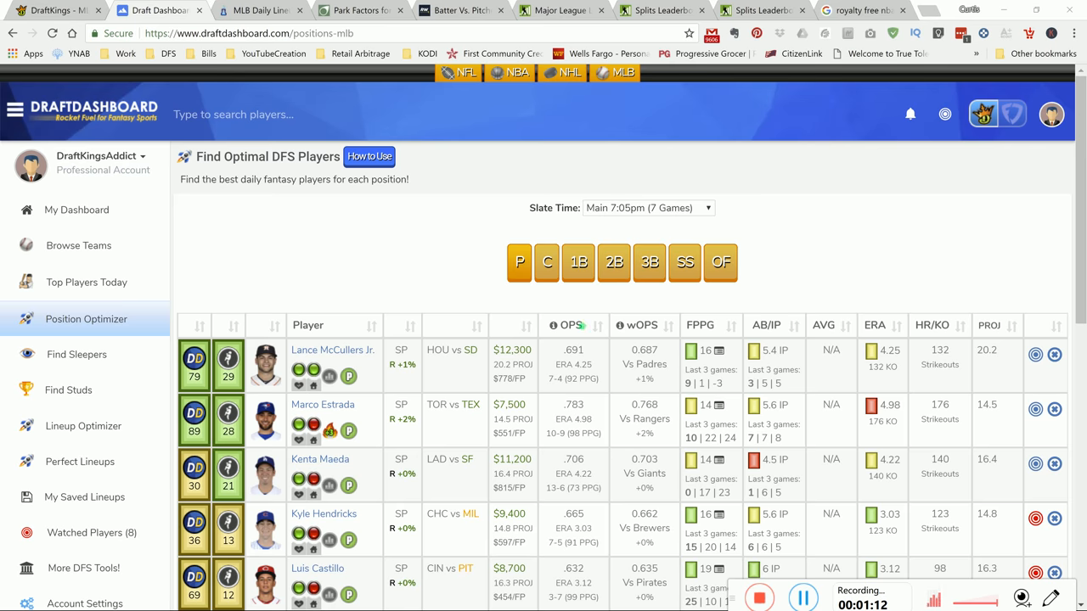
mouse_move(333, 349)
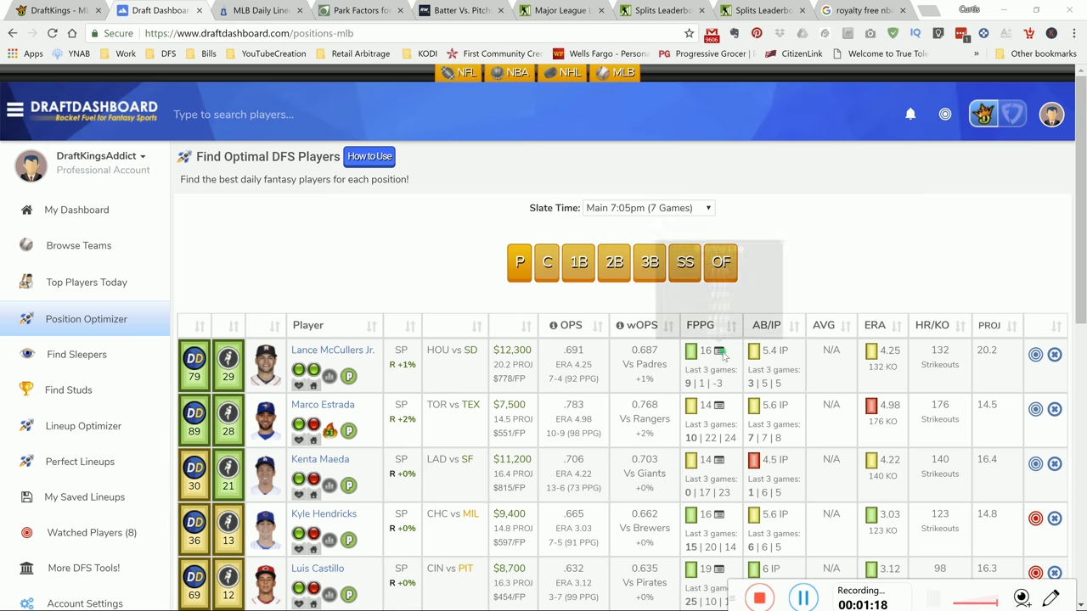
mouse_move(720, 351)
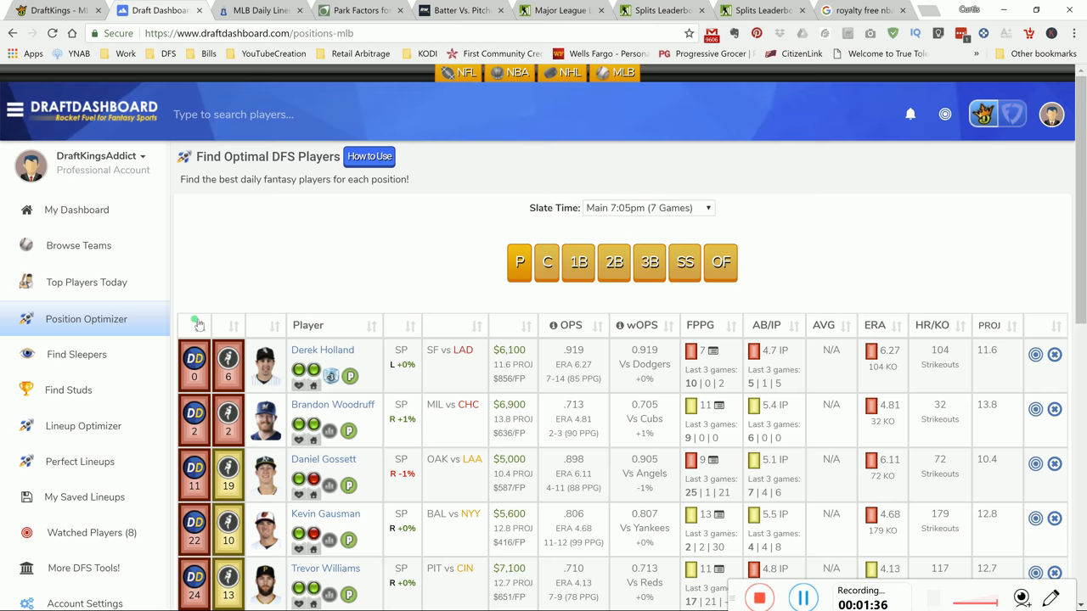
Step: Sort pitchers by DD score descending so Estrada, McCullers Jr. and Castillo lead
click(201, 325)
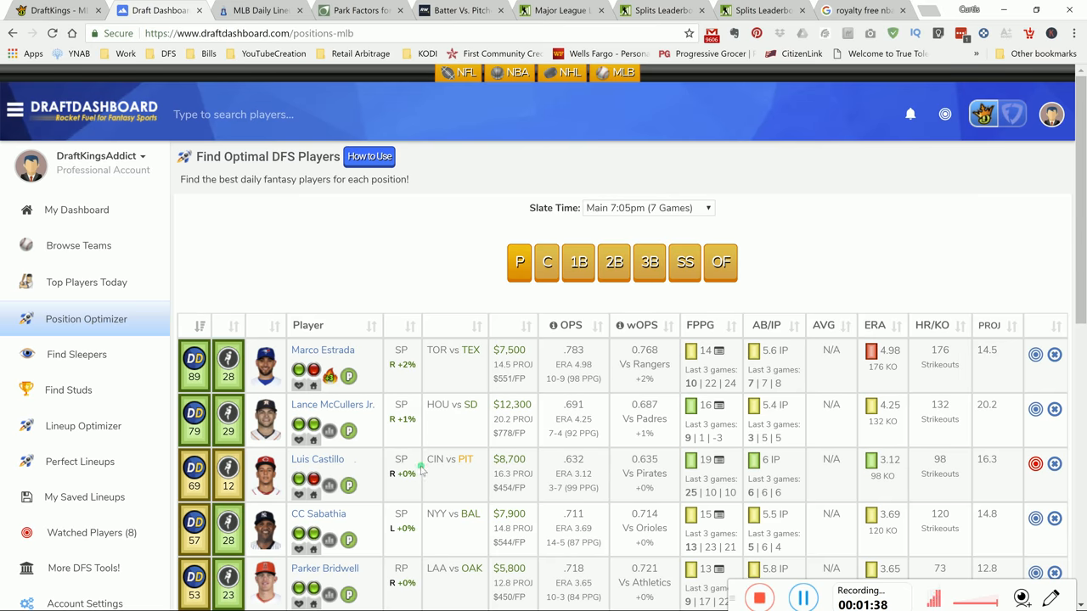
mouse_move(1035, 464)
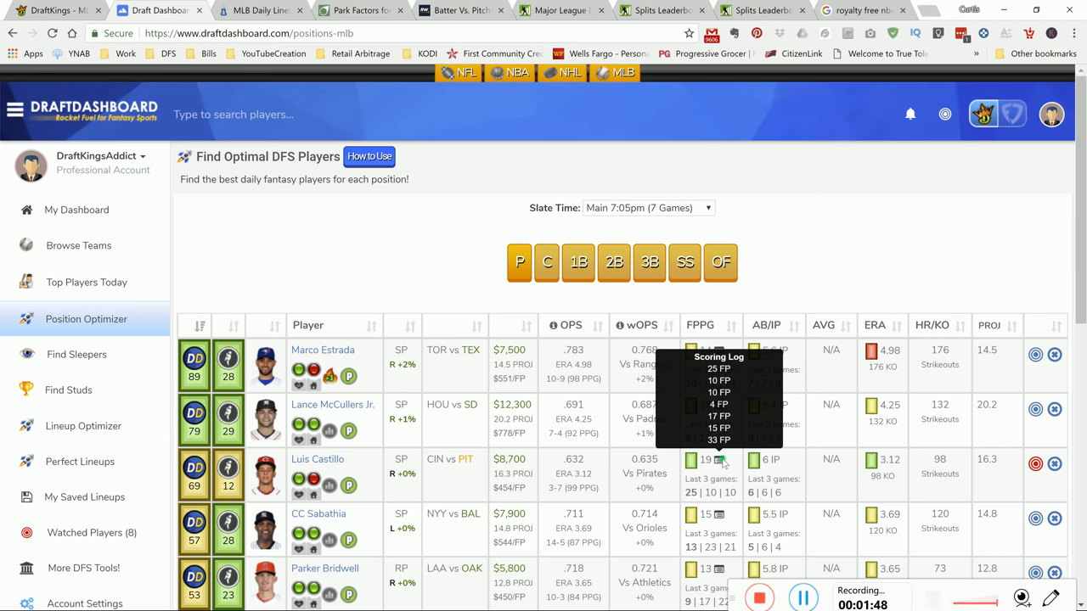
mouse_move(489, 476)
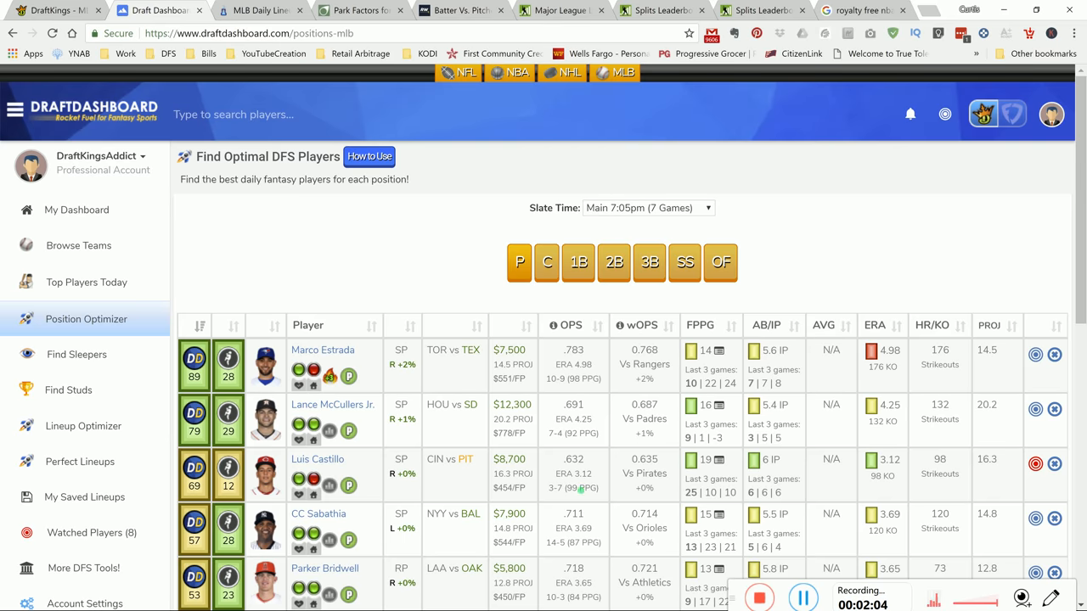
mouse_move(348, 354)
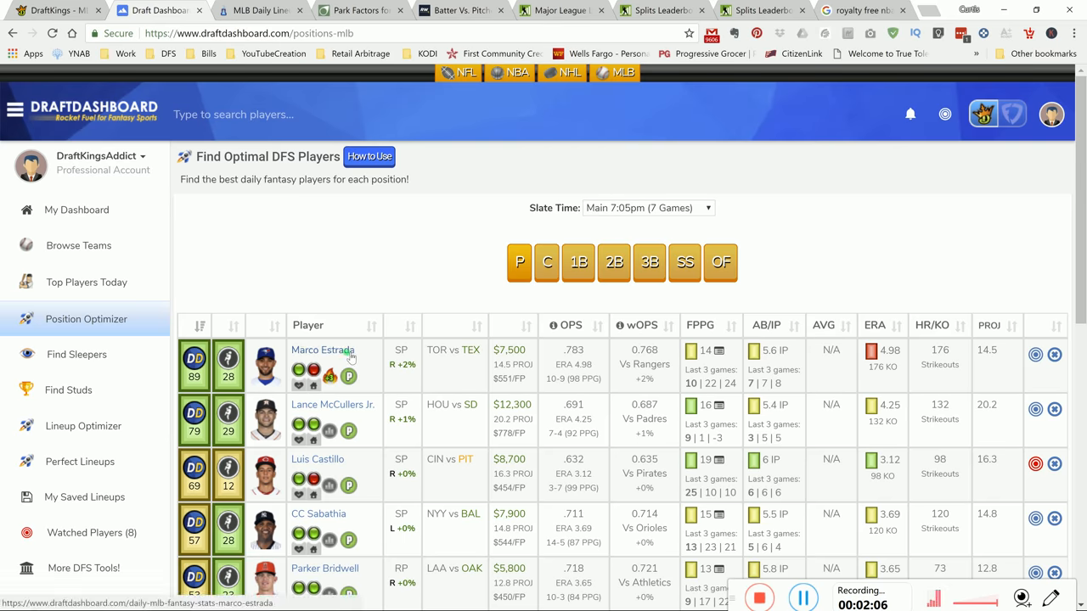
mouse_move(194, 358)
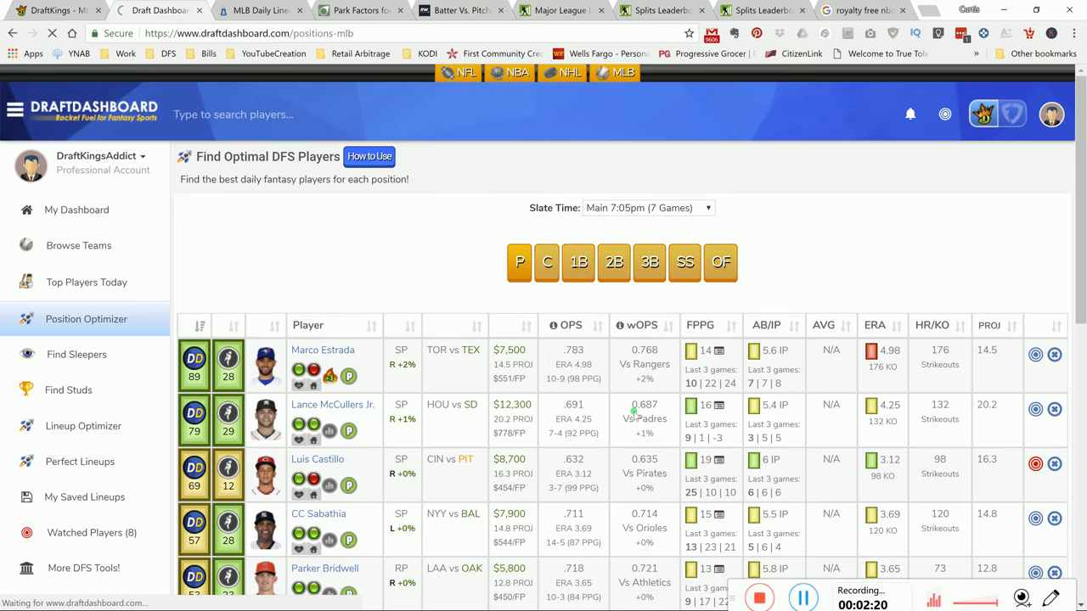
Step: Show the first-base rankings sorted by DD score, scroll through them and search 'na'
click(578, 262)
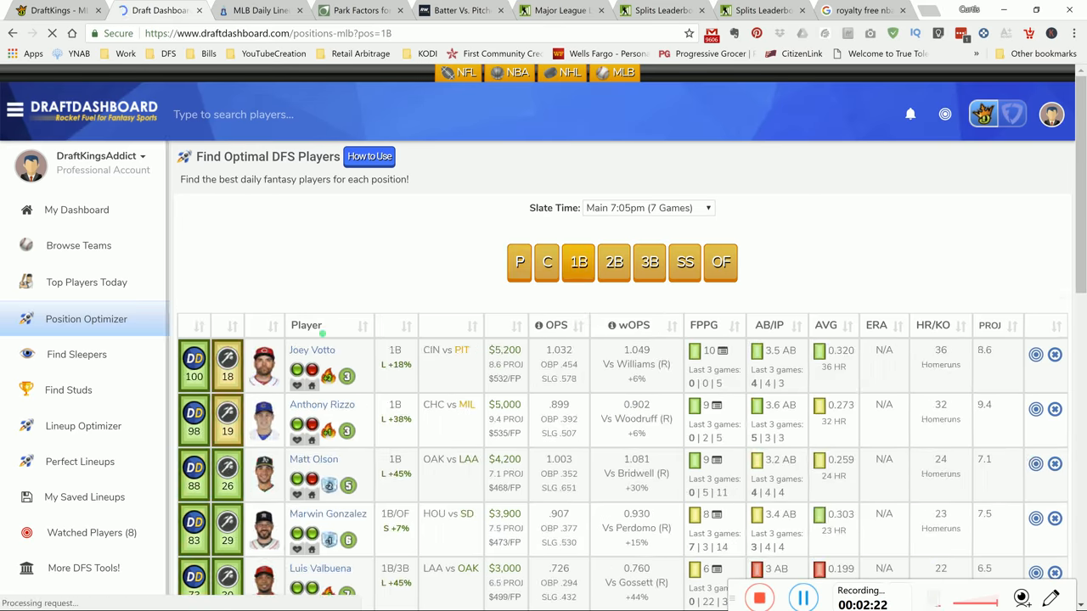
click(200, 326)
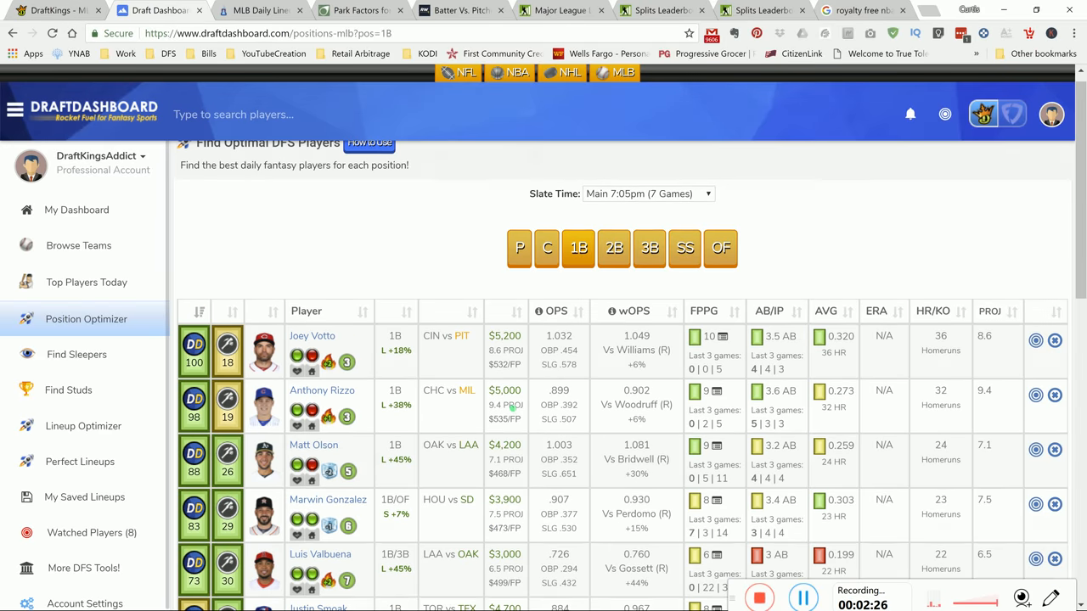
scroll(down, 3)
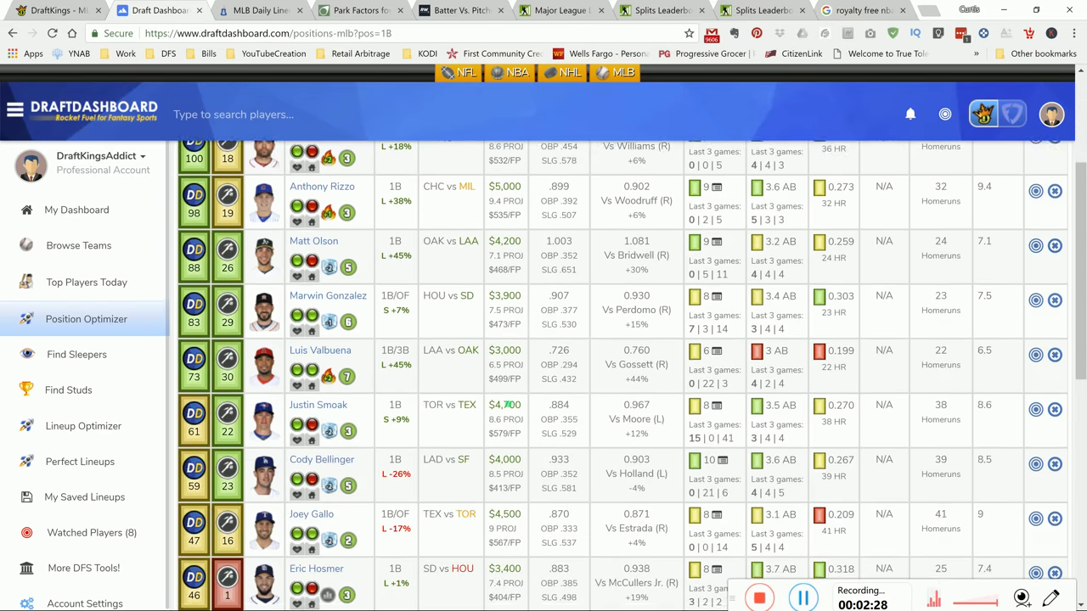
scroll(down, 3)
text(do)
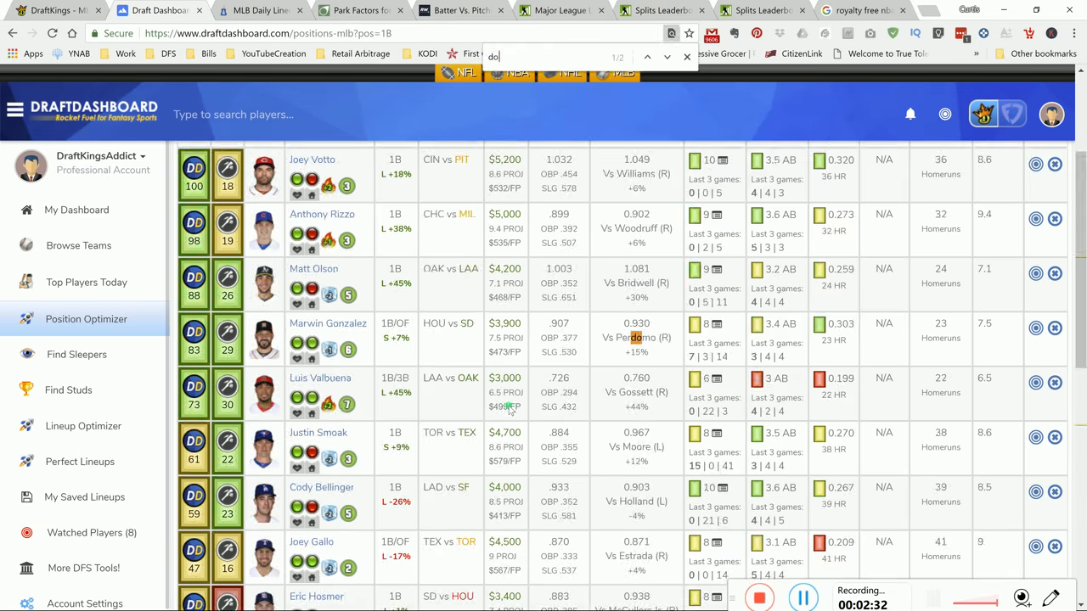
text(na)
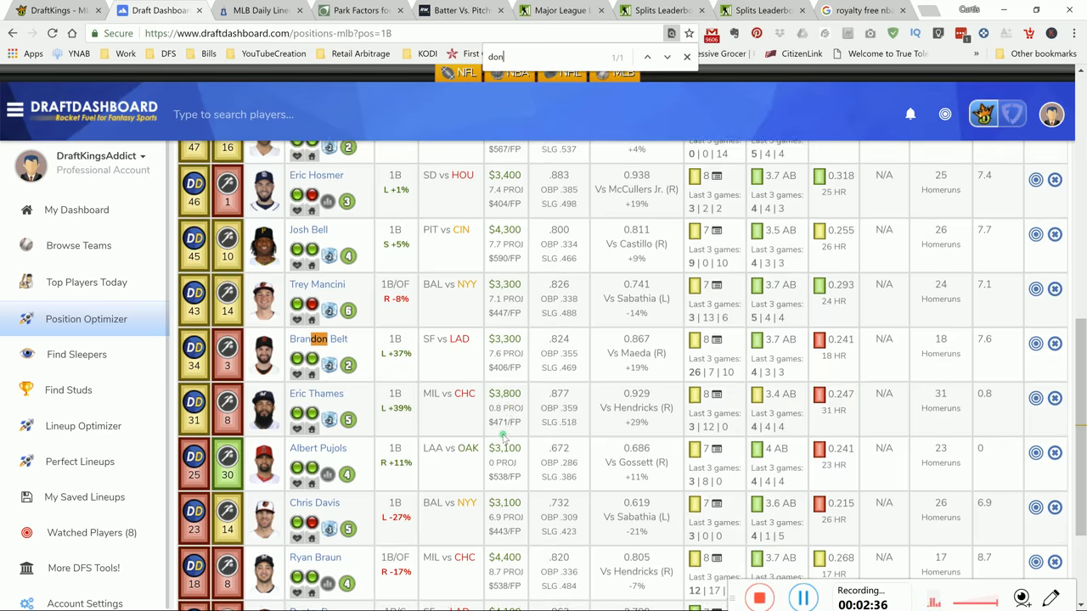
scroll(up, 3)
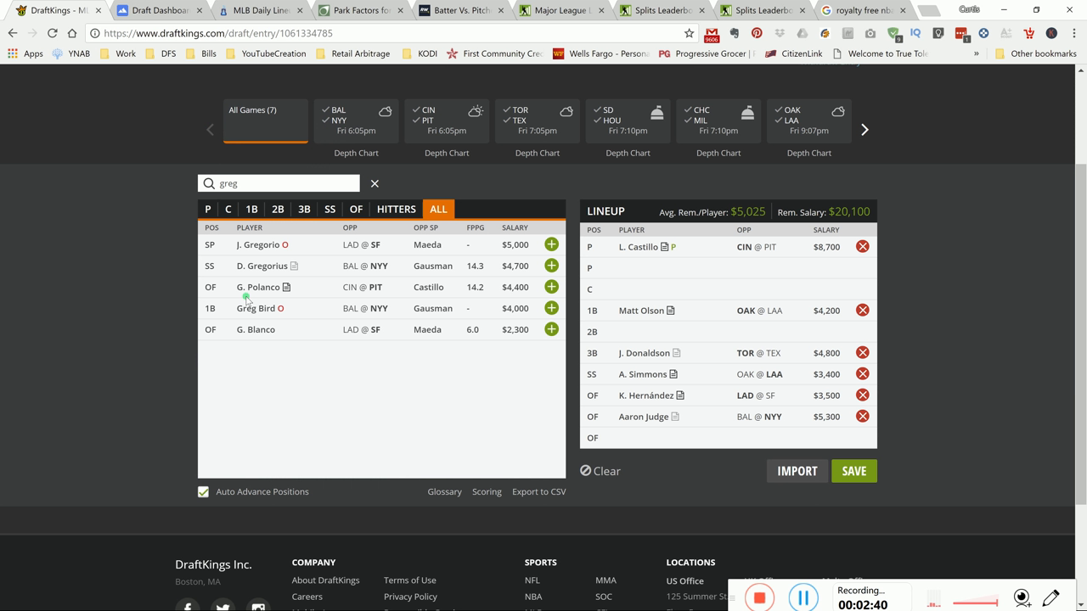
mouse_move(337, 340)
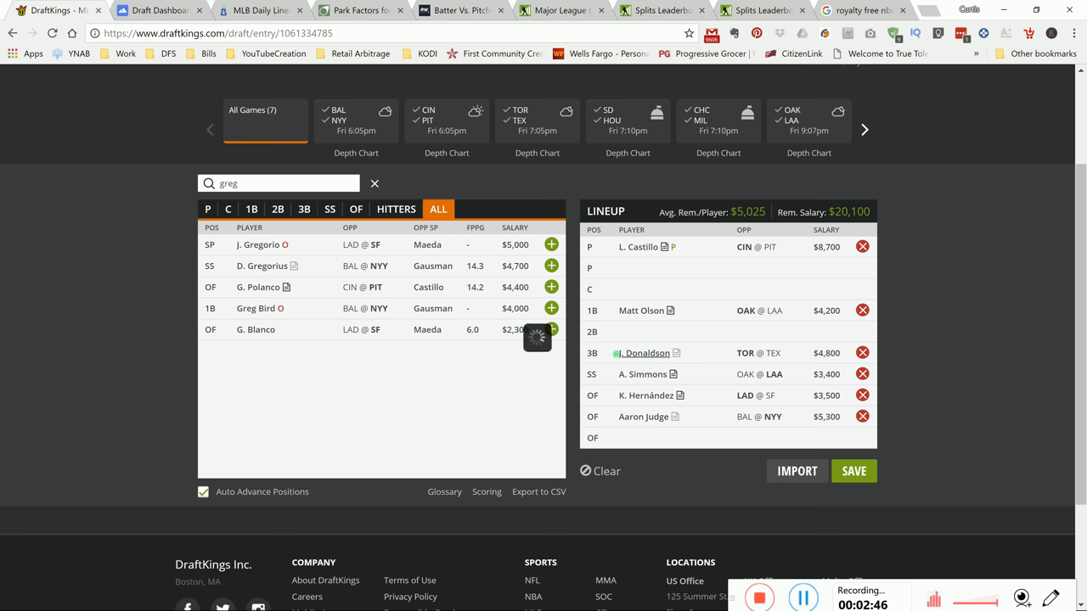
Step: Open J. Donaldson's player card from the Lineup panel to view his batting splits
click(644, 352)
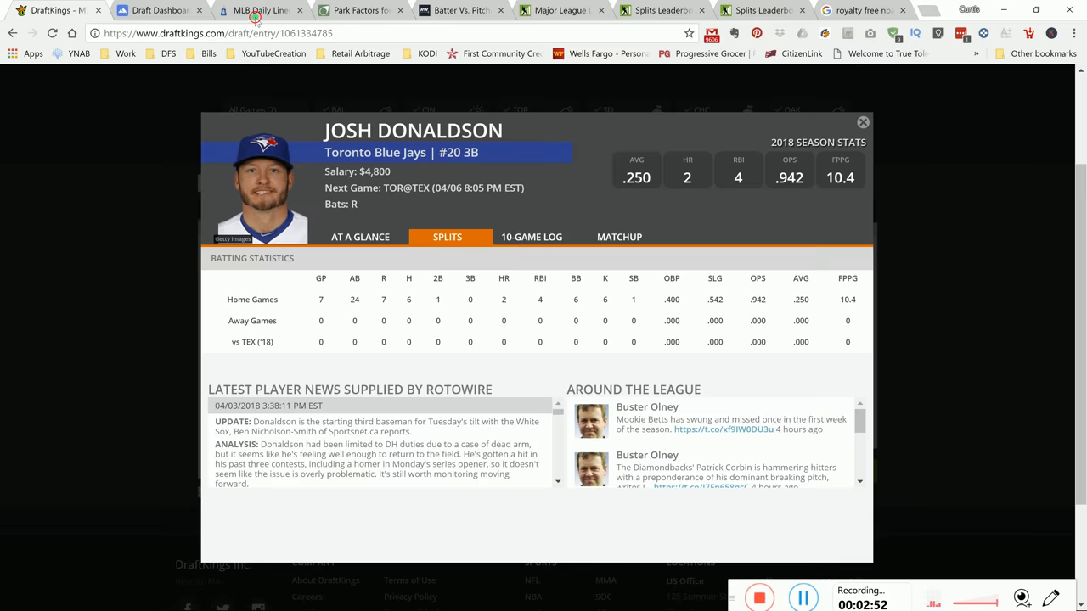
Step: Check Donaldson batting second in FantasyLabs' Toronto @ Texas lineup, then return to DraftKings
click(254, 10)
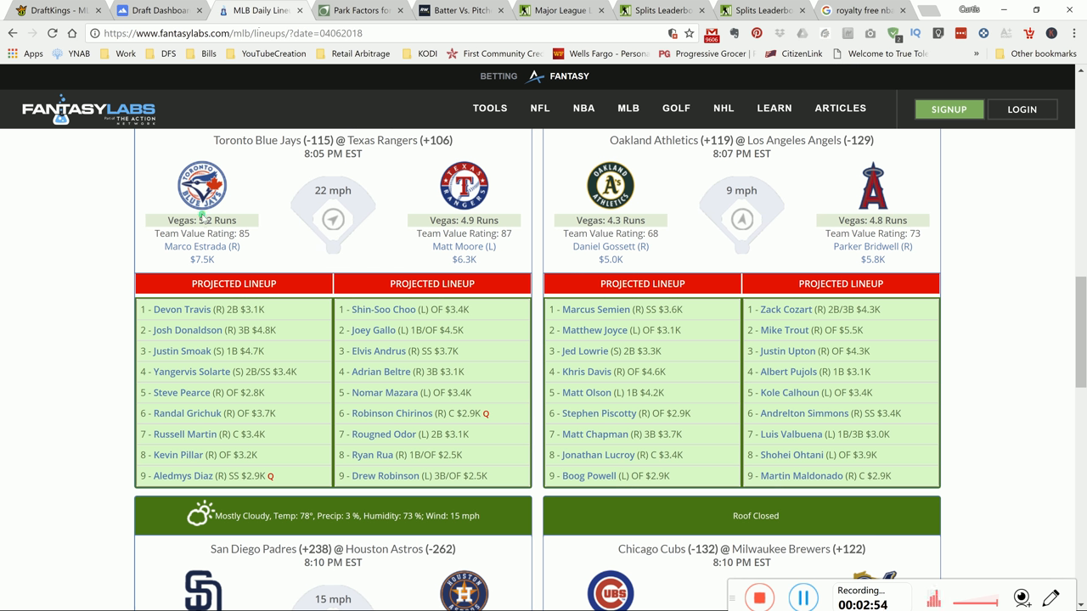
mouse_move(181, 333)
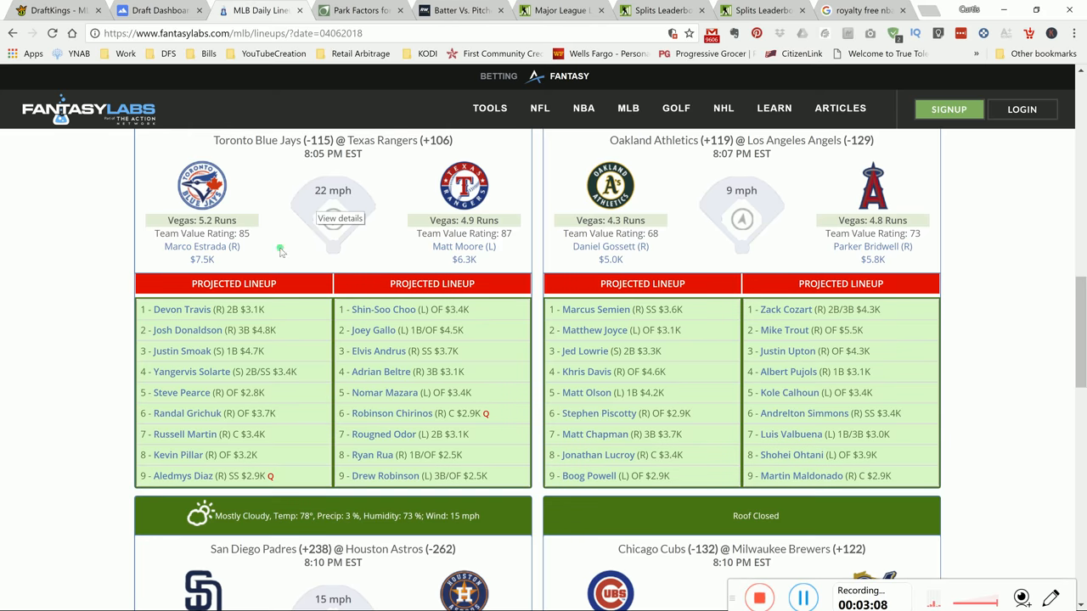
scroll(down, 3)
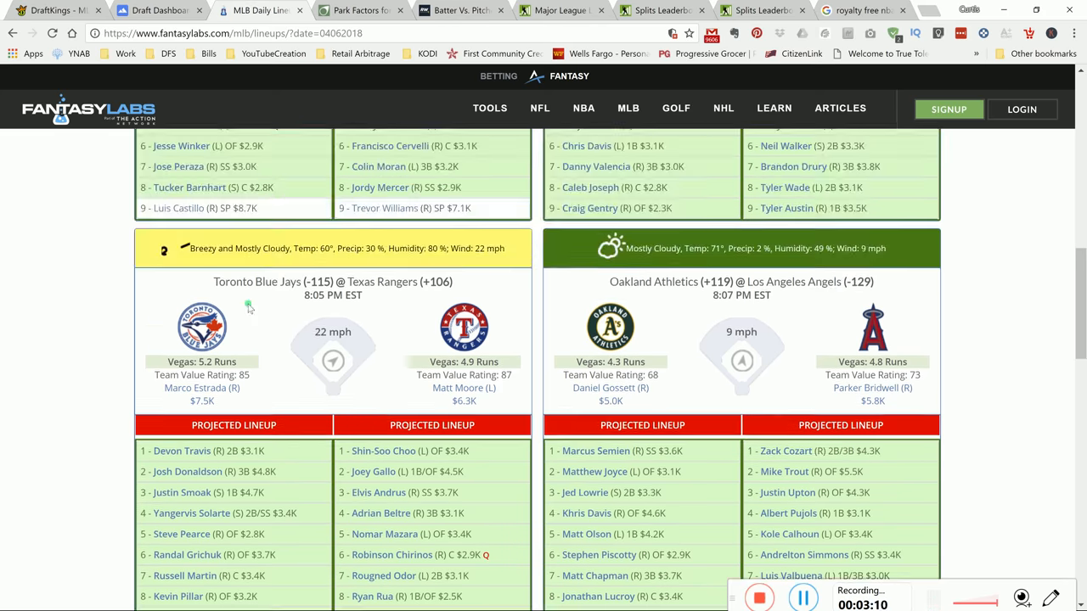
scroll(down, 3)
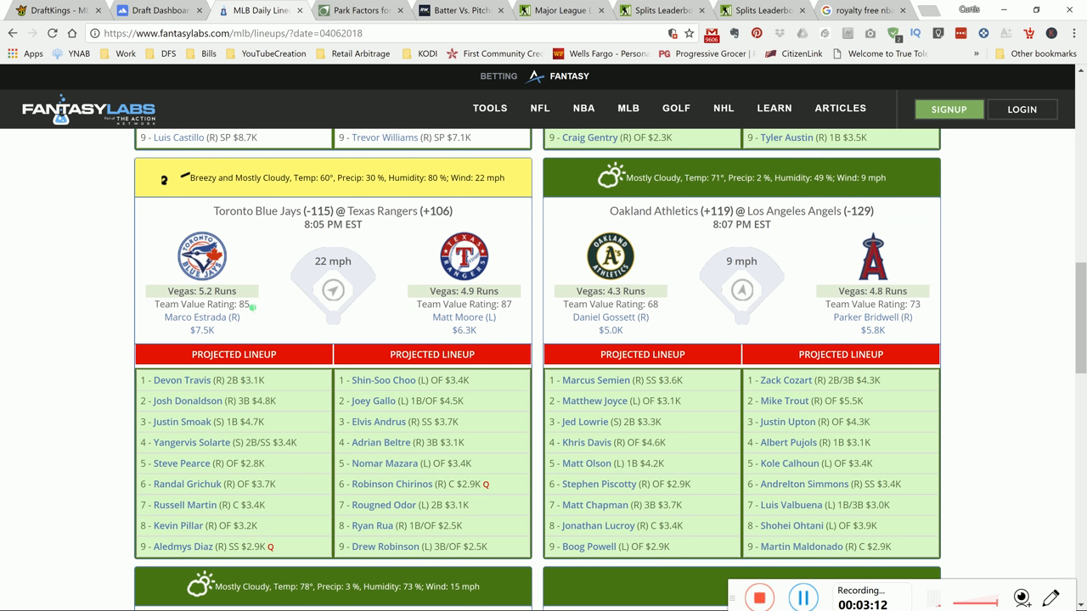
click(76, 33)
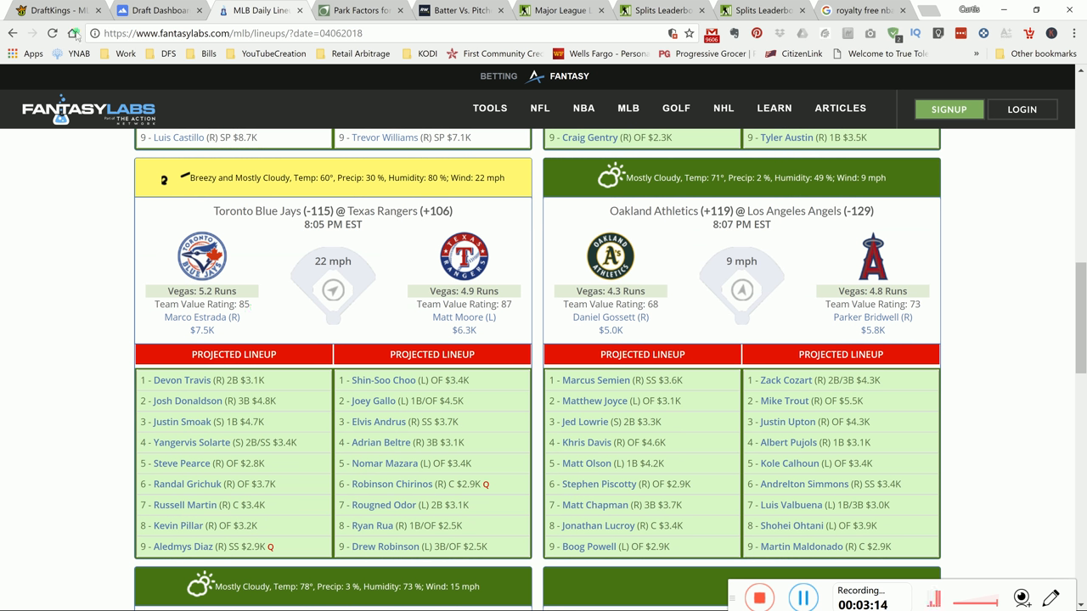
click(47, 10)
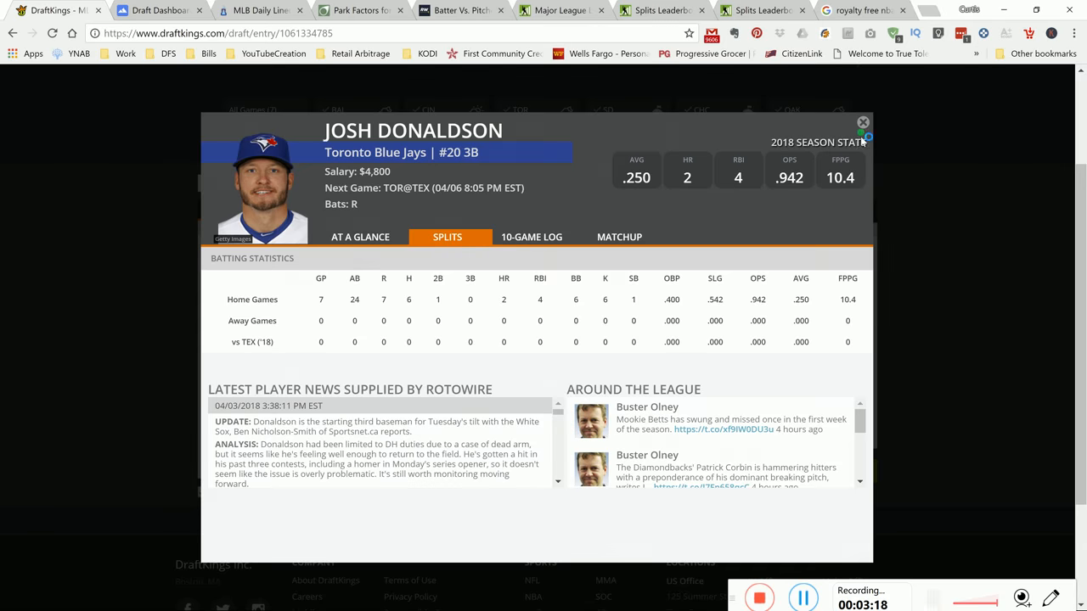
Step: Close Donaldson's card, review Matt Olson's splits and 10-game log, then close his card
click(863, 121)
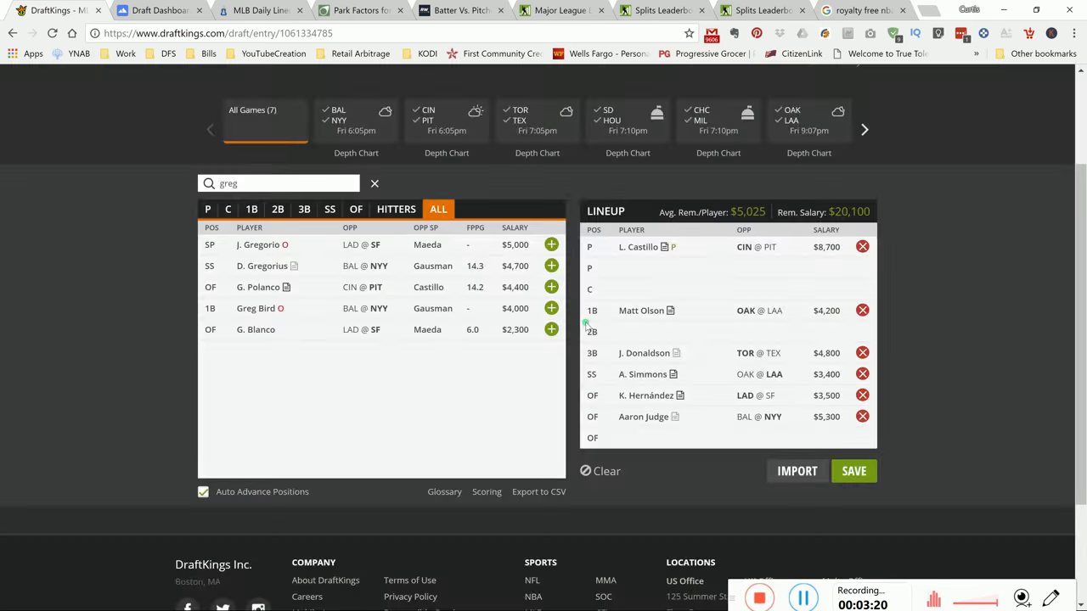
click(641, 310)
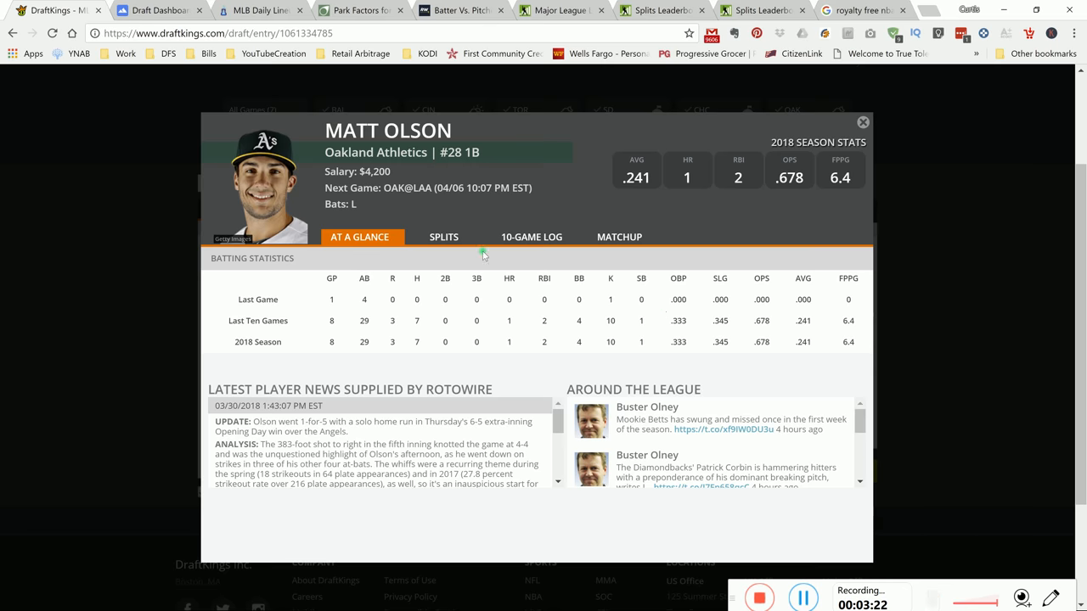
click(448, 237)
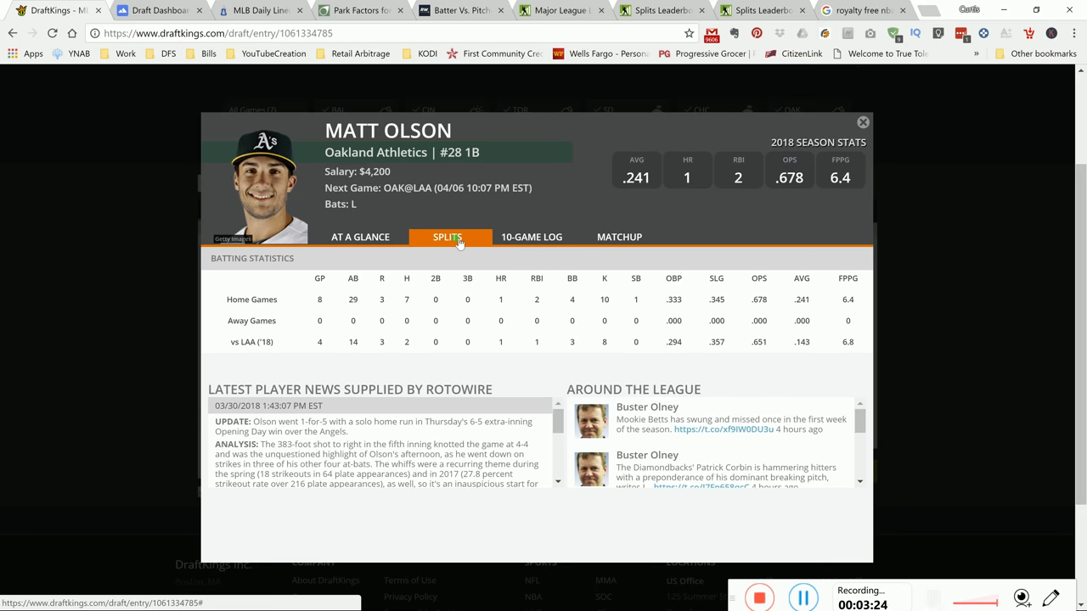
mouse_move(530, 251)
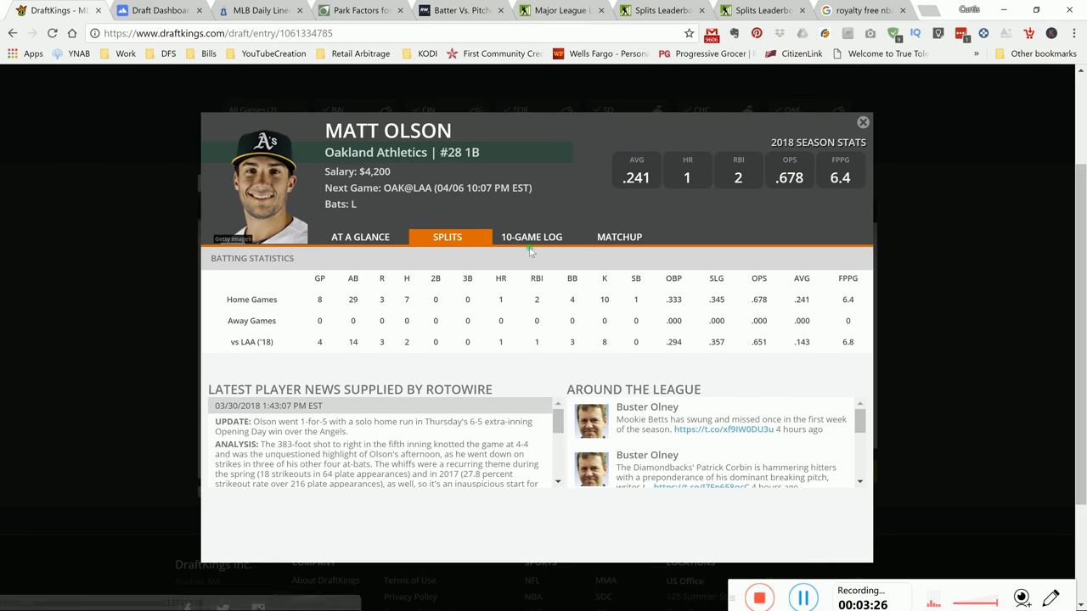
click(535, 237)
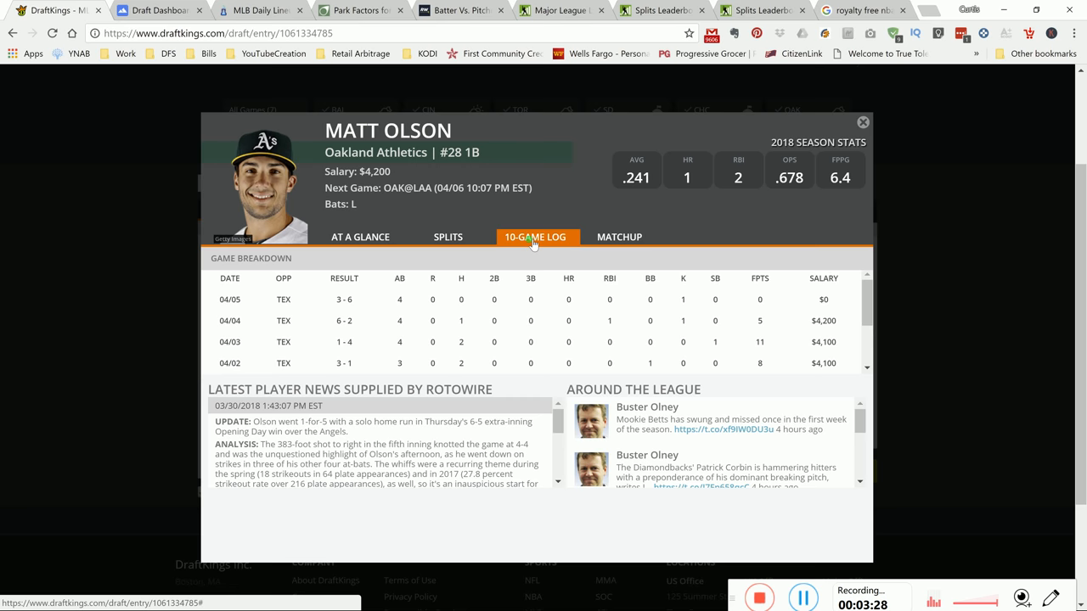
mouse_move(315, 294)
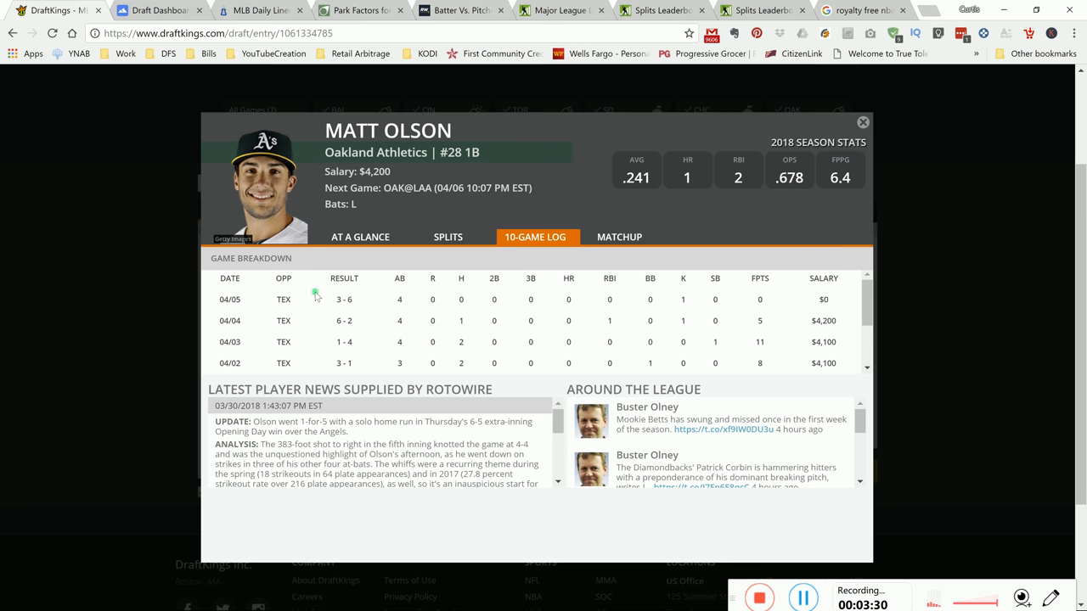
mouse_move(284, 349)
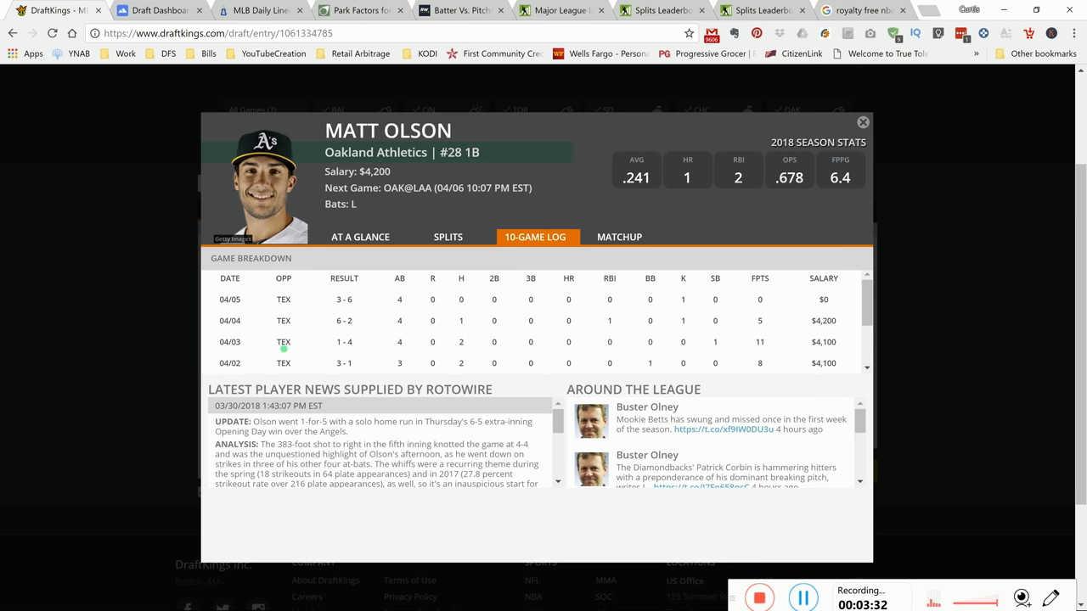
mouse_move(391, 302)
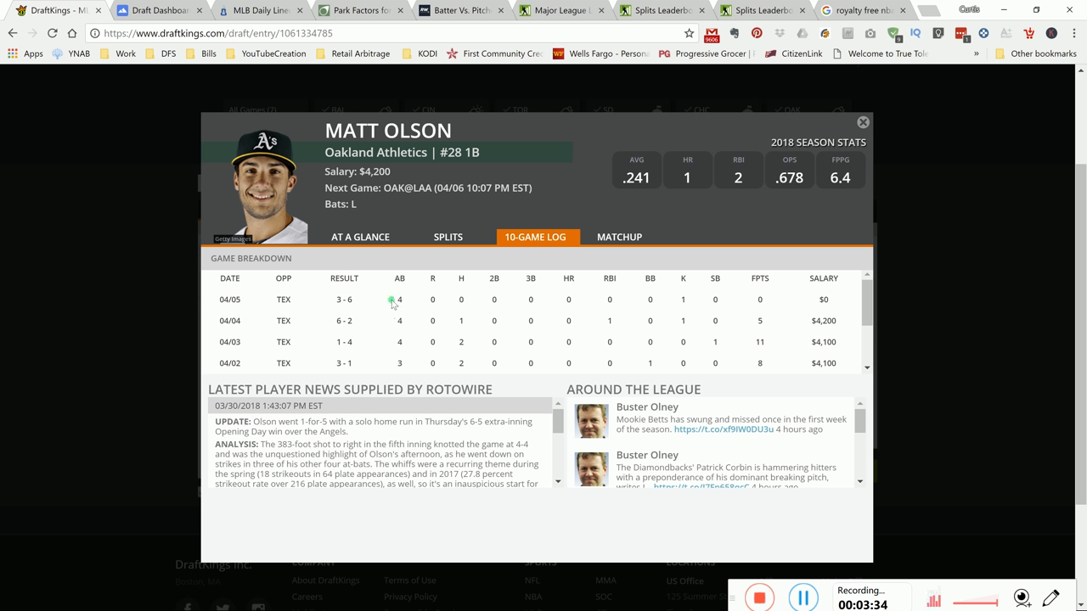
mouse_move(464, 352)
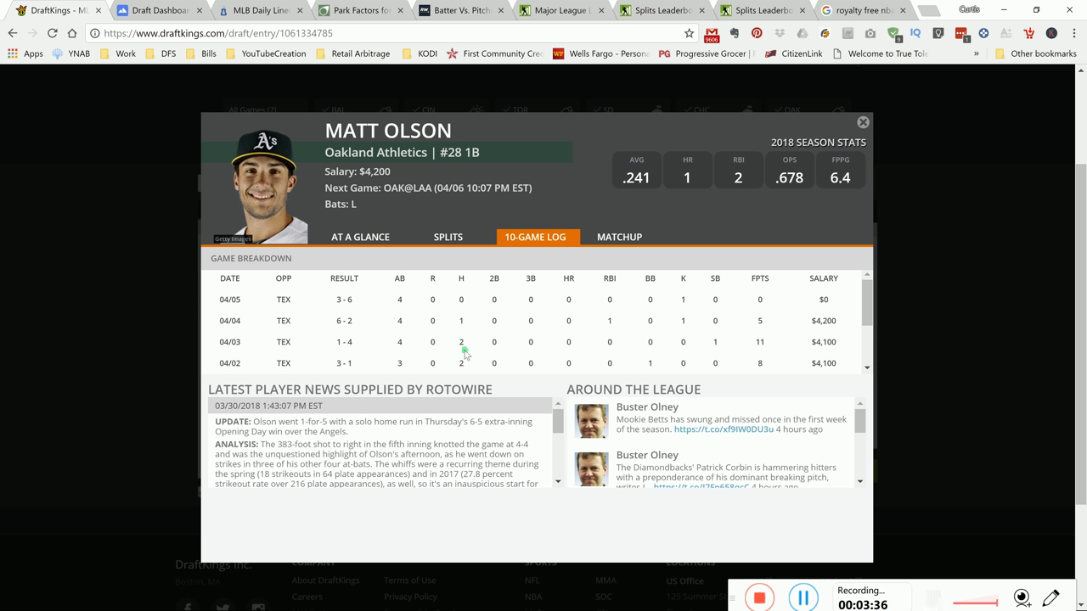
mouse_move(764, 354)
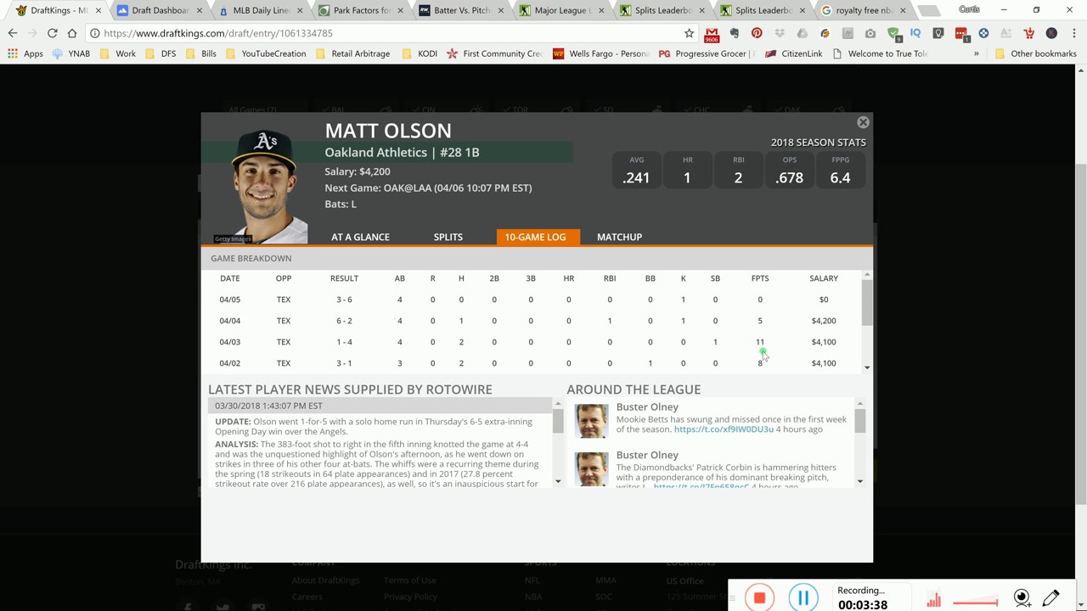
mouse_move(550, 340)
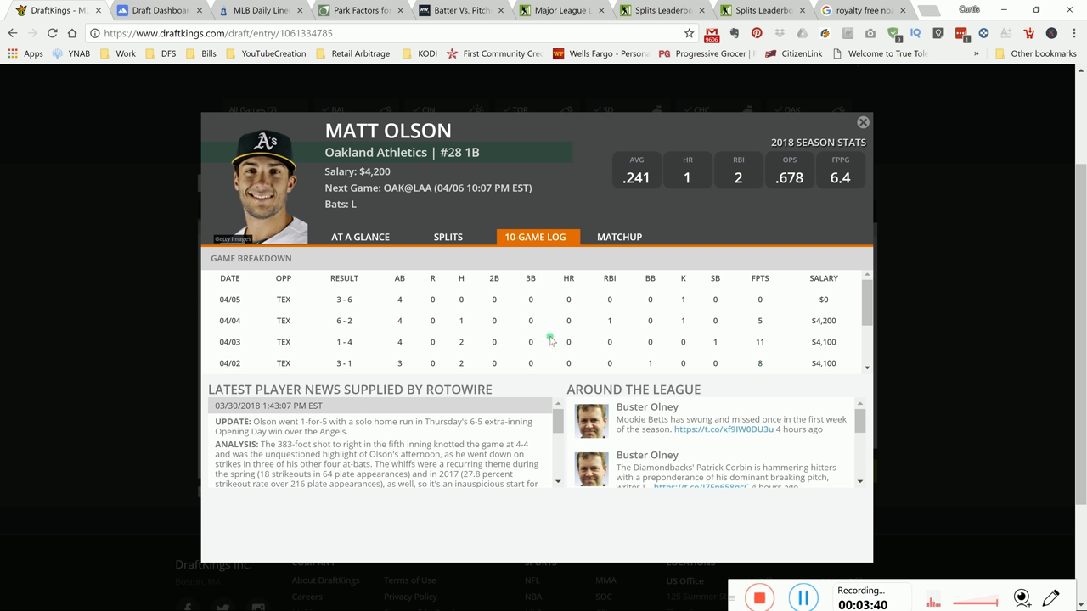
mouse_move(532, 357)
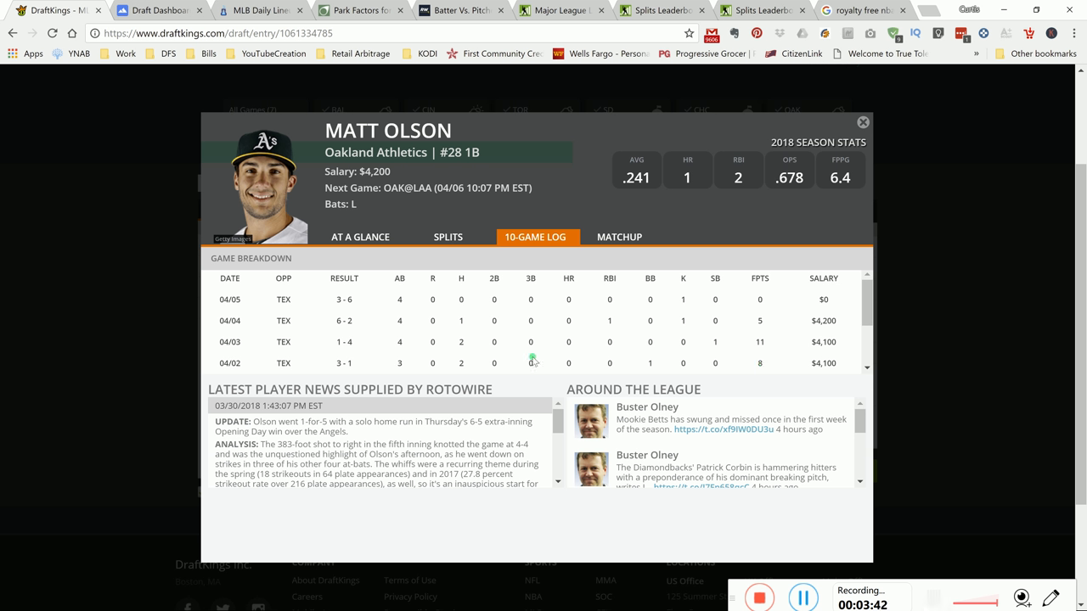
mouse_move(752, 318)
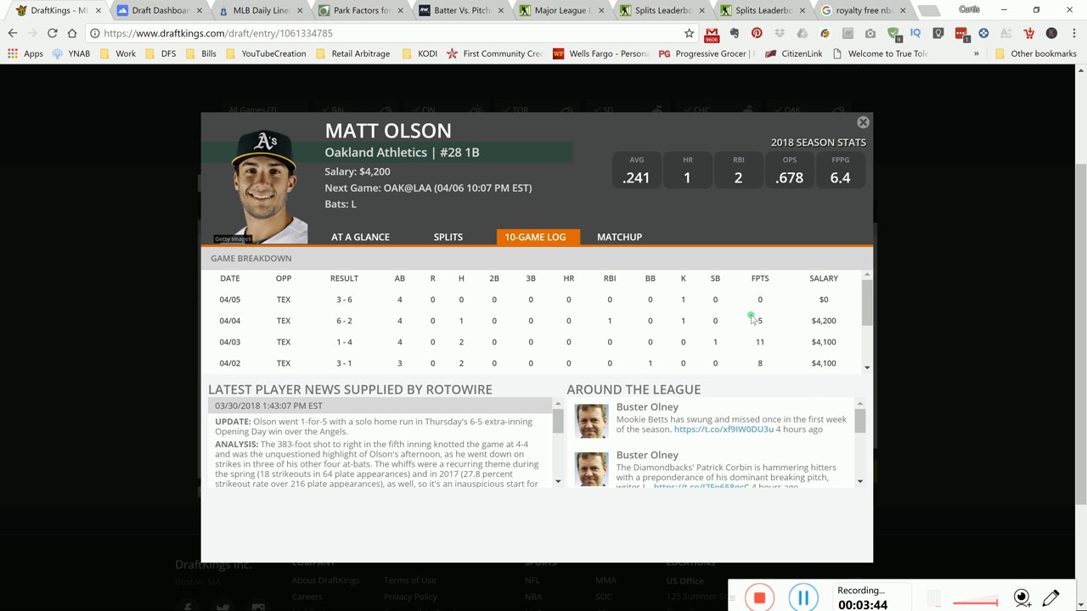
click(863, 121)
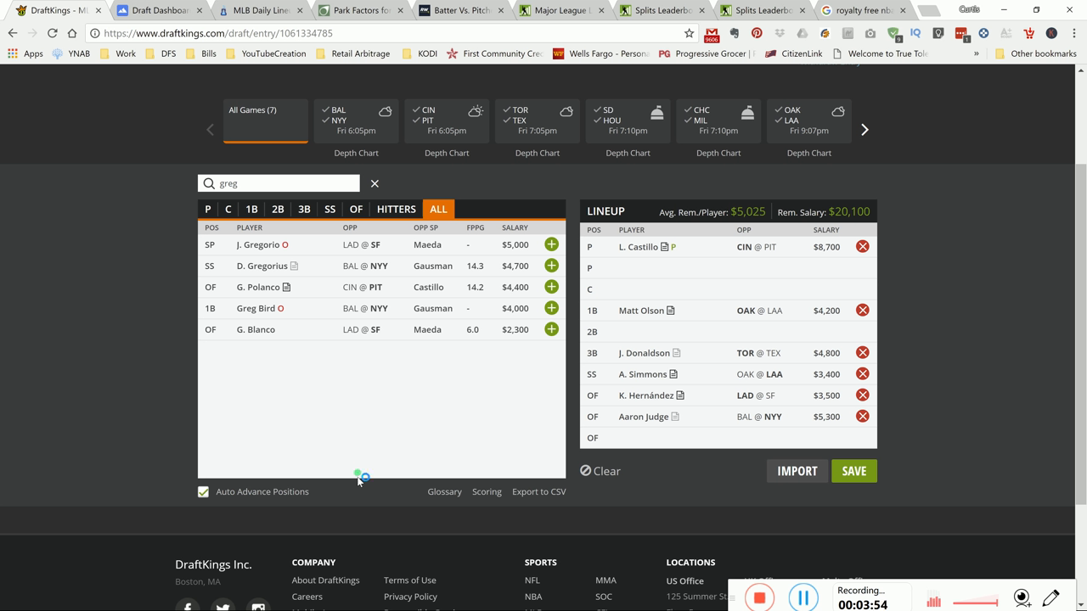
mouse_move(385, 455)
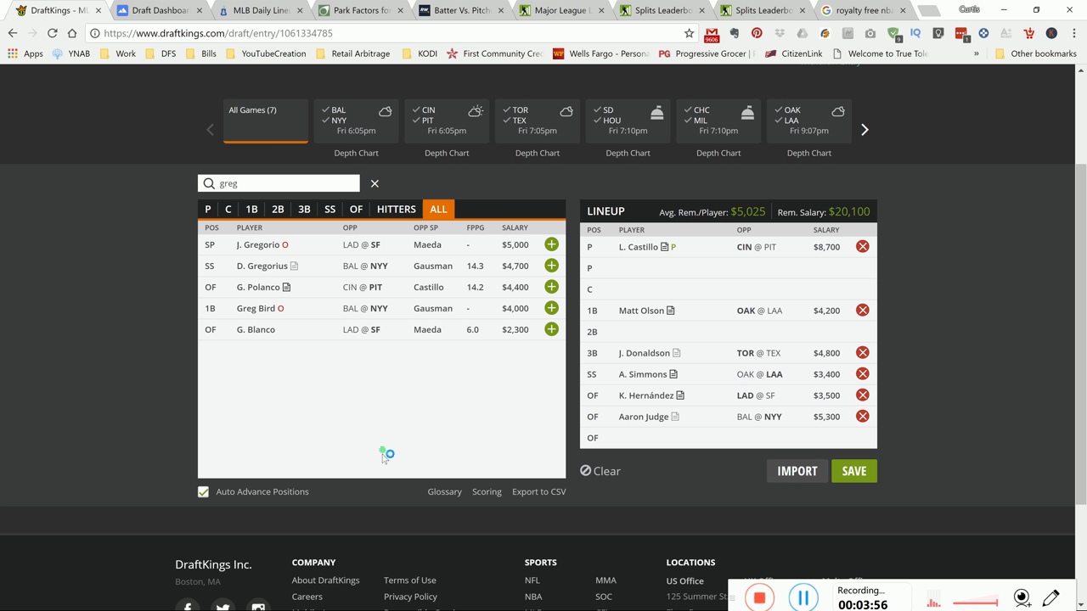
mouse_move(323, 238)
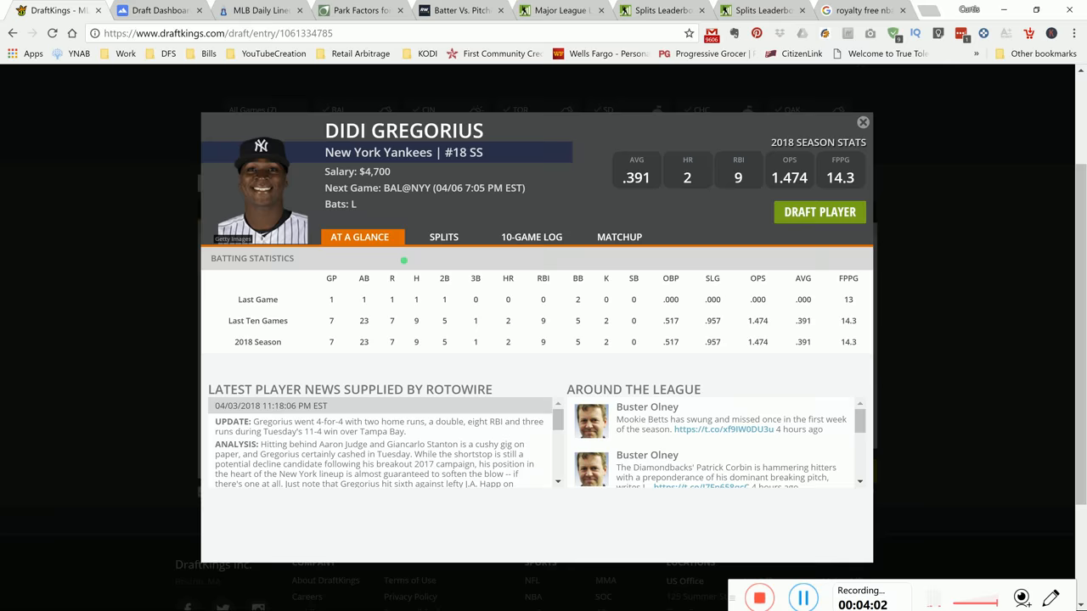
click(532, 237)
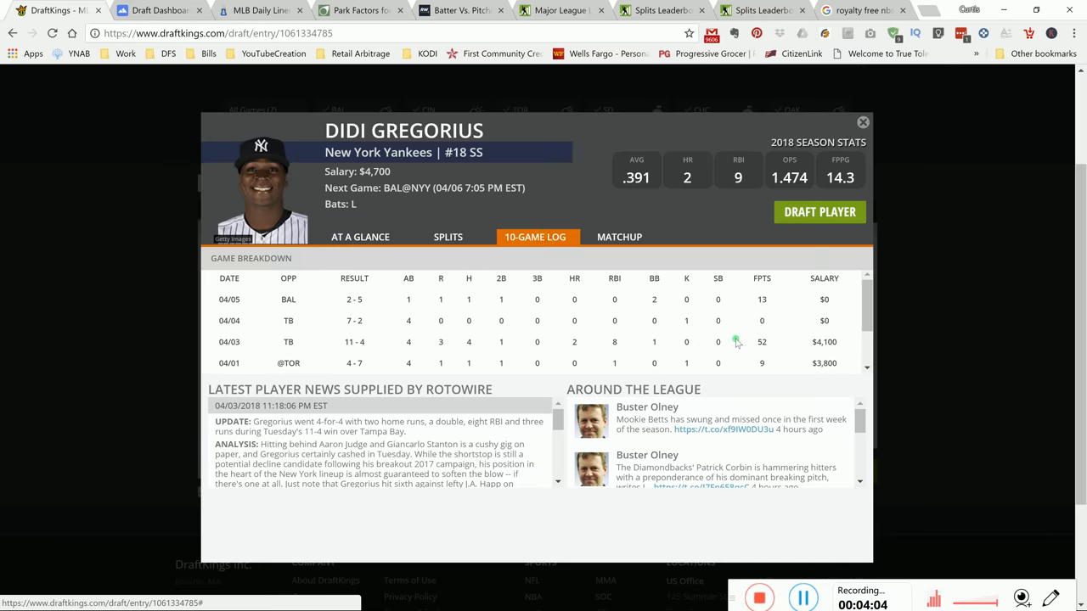
mouse_move(780, 340)
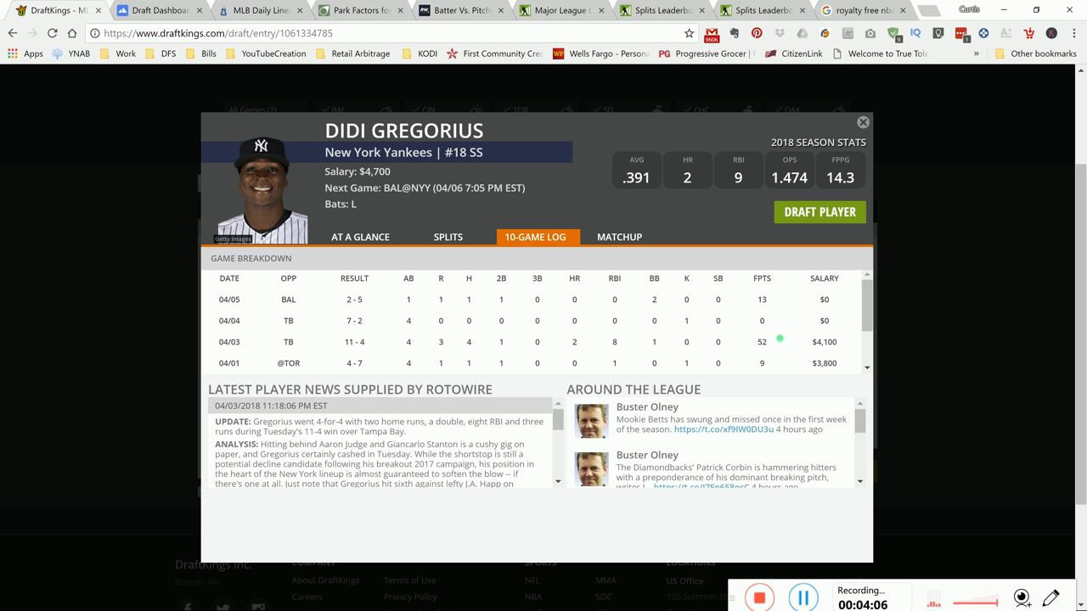
mouse_move(754, 348)
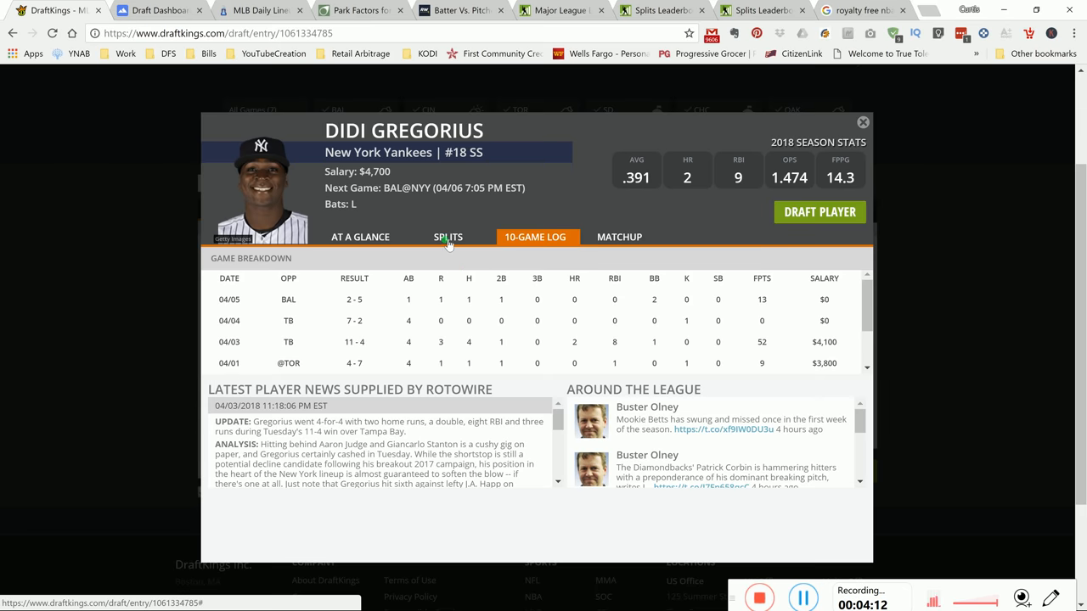
click(447, 237)
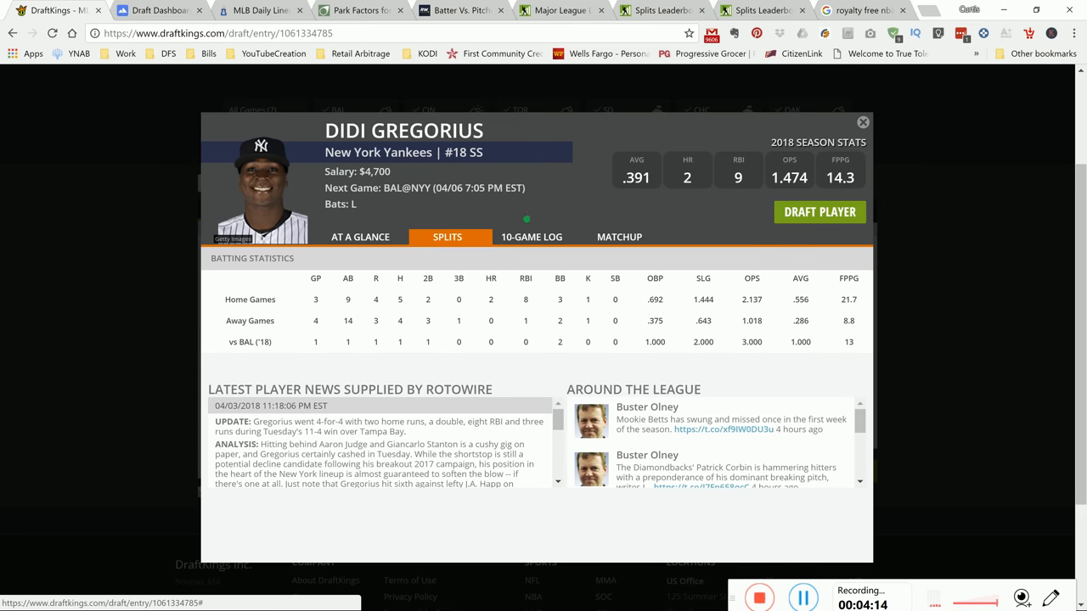
click(863, 122)
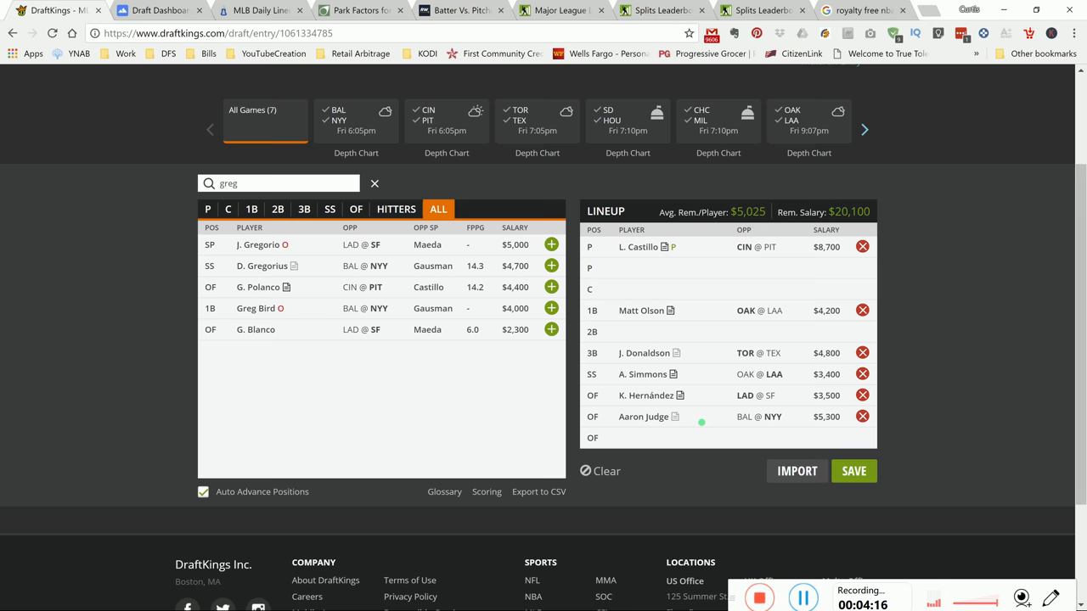
mouse_move(703, 427)
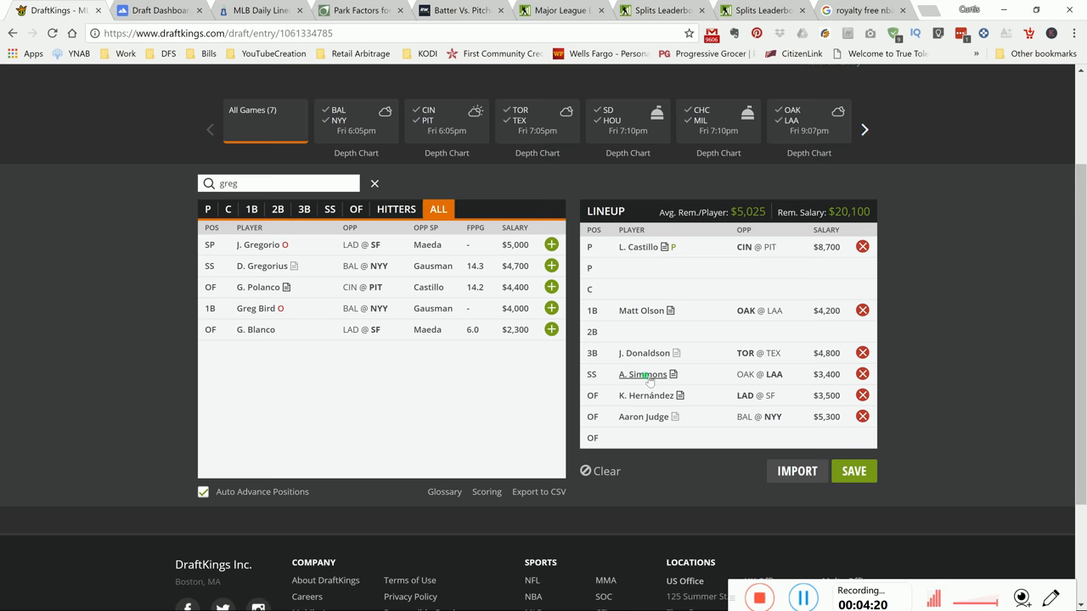
Step: Review Andrelton Simmons's 10-game log, close his card, then view Kiké Hernández's 10-game log
click(643, 373)
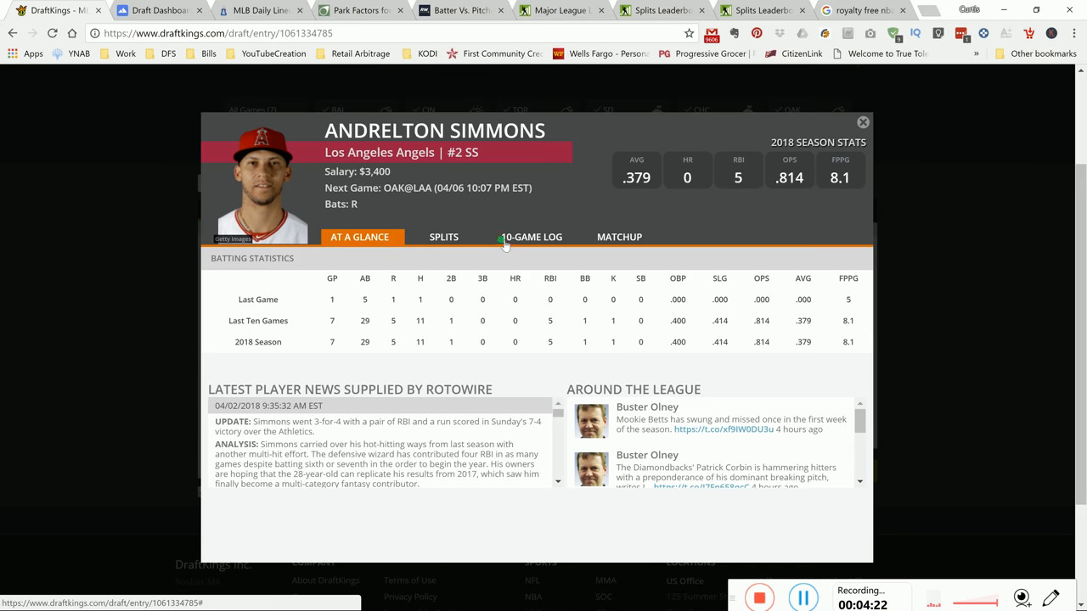
click(535, 237)
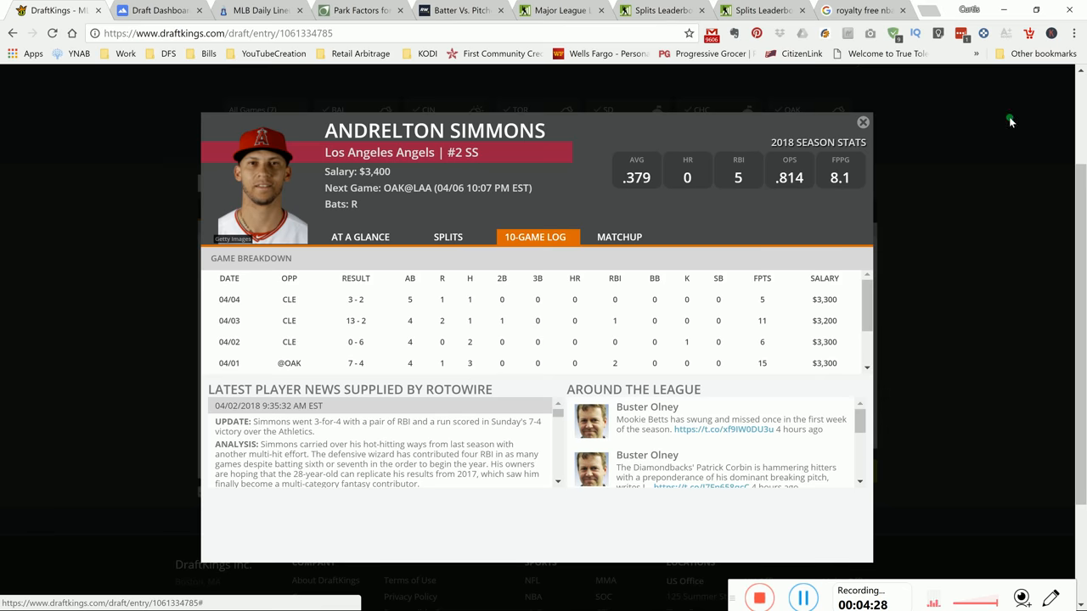
click(862, 121)
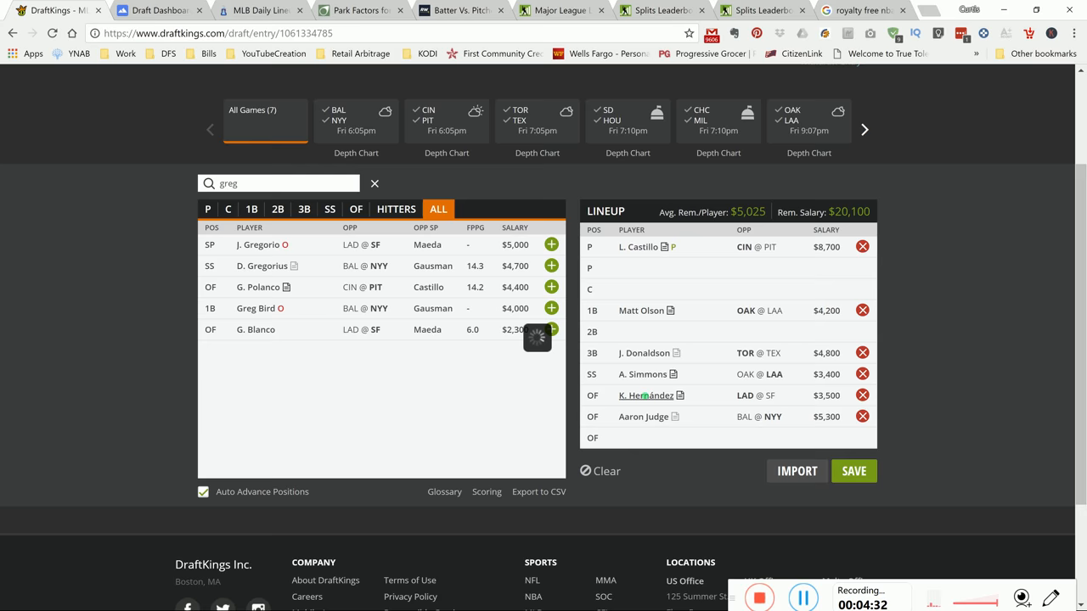
click(646, 395)
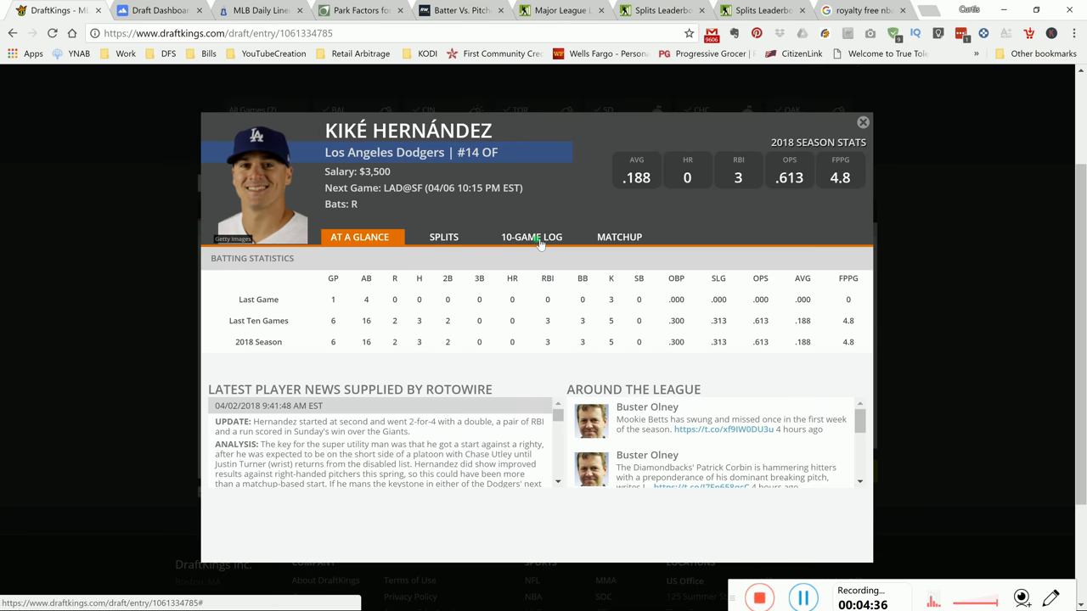
click(532, 237)
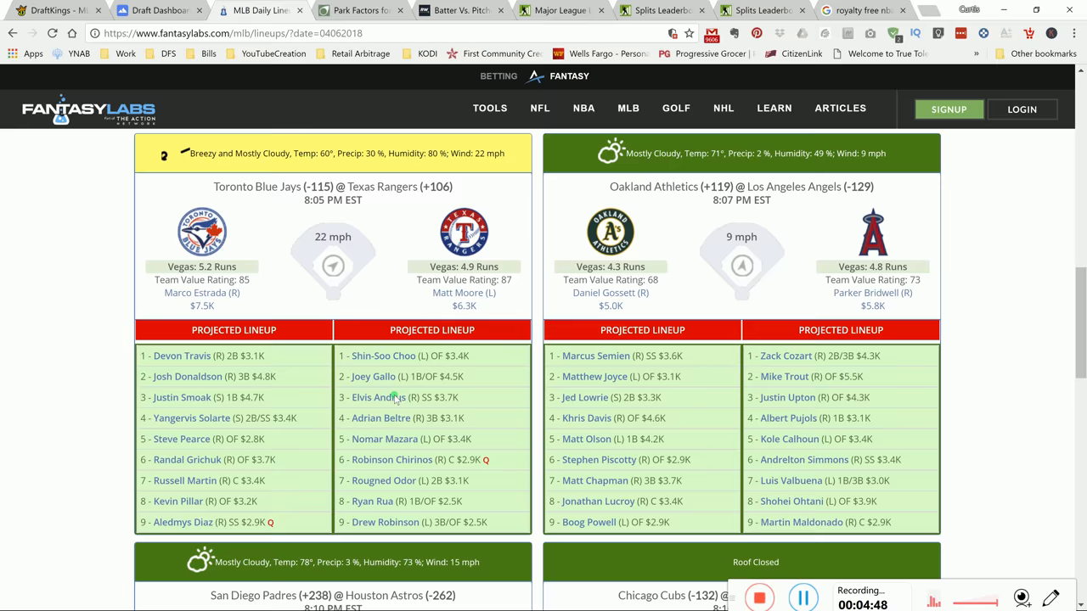
Step: Scroll to the Dodgers @ Giants lineup, Hernández batting fourth, then return to DraftKings
scroll(down, 3)
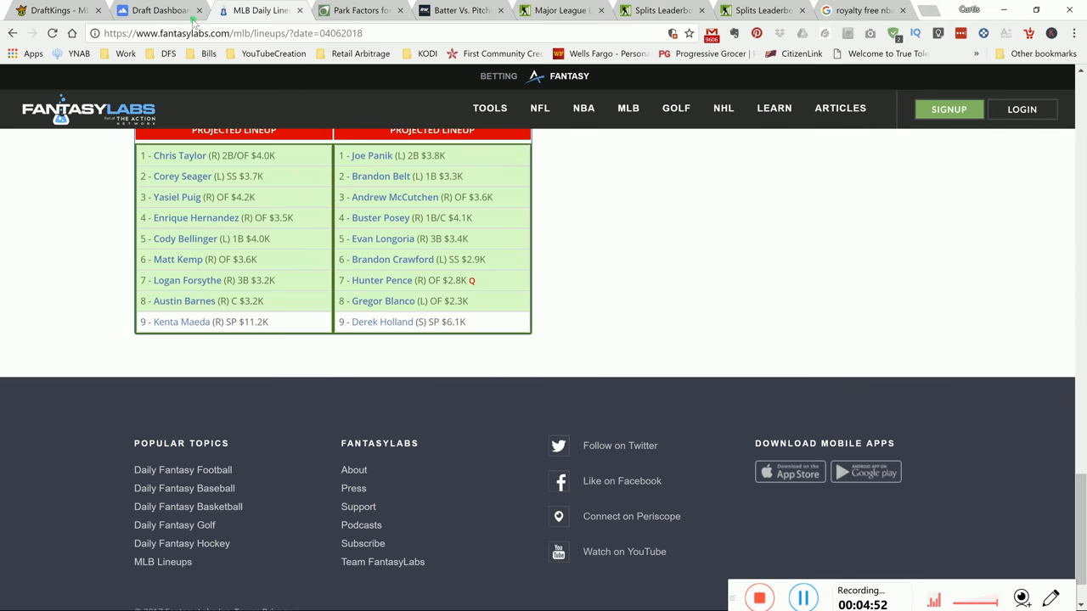
click(157, 10)
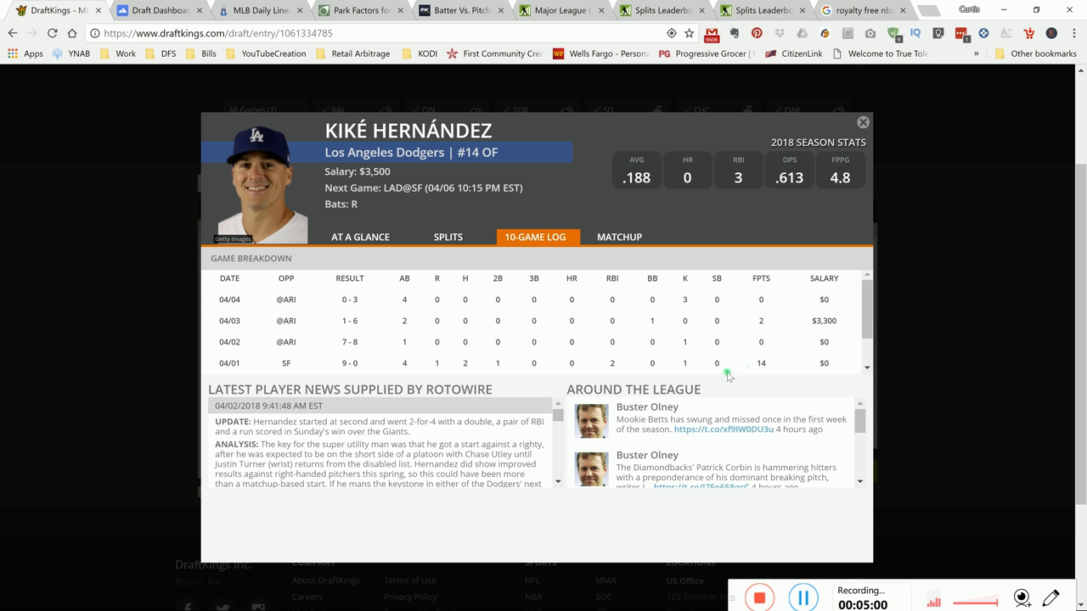
mouse_move(801, 241)
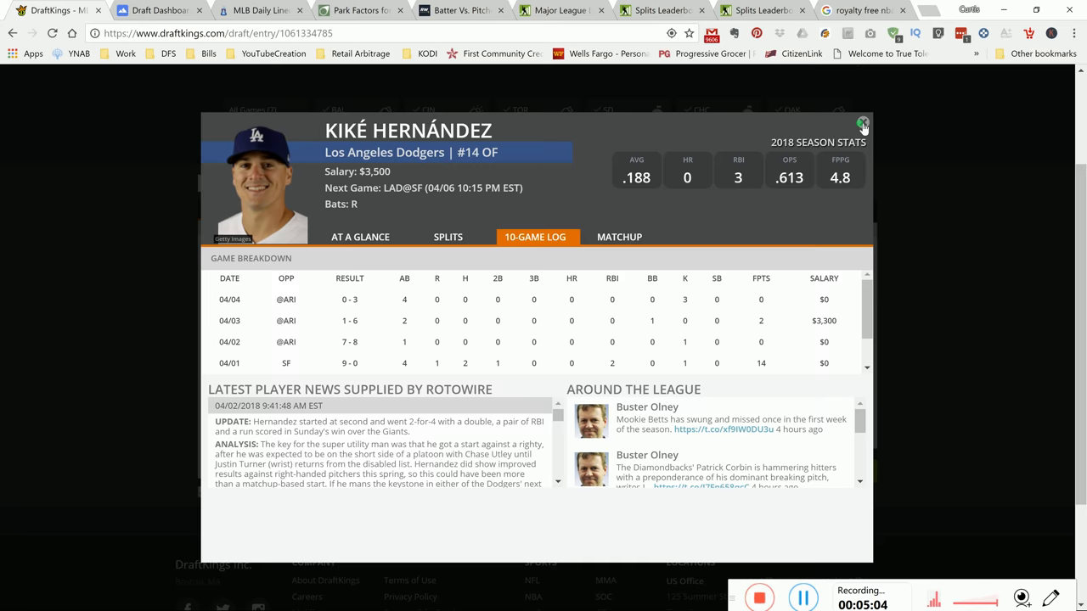
Step: Close Kiké Hernández's player card, leaving the lineup with $20,100 remaining
click(862, 123)
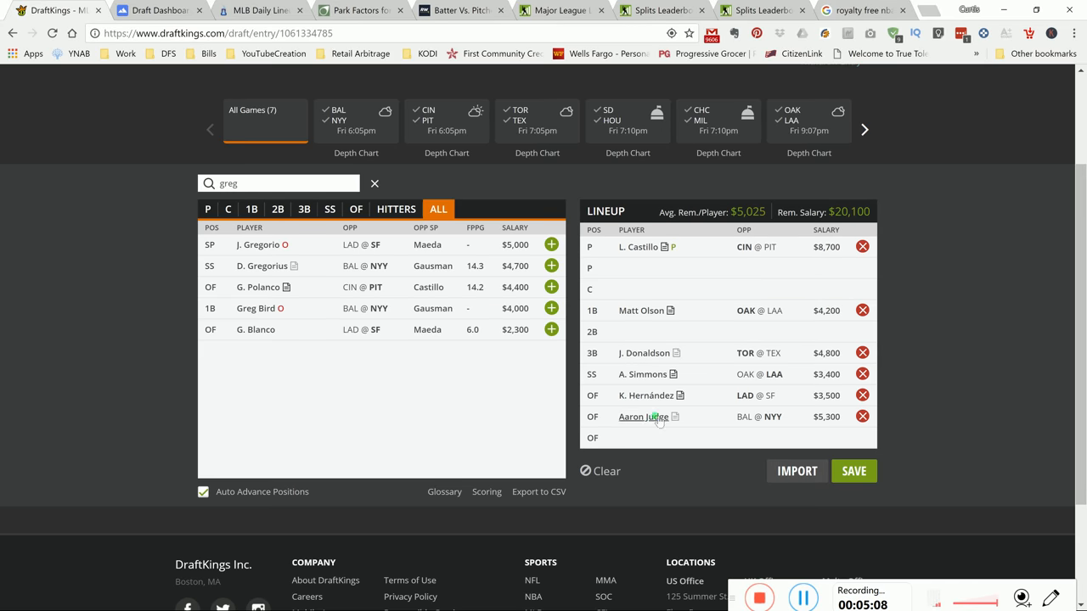
click(642, 416)
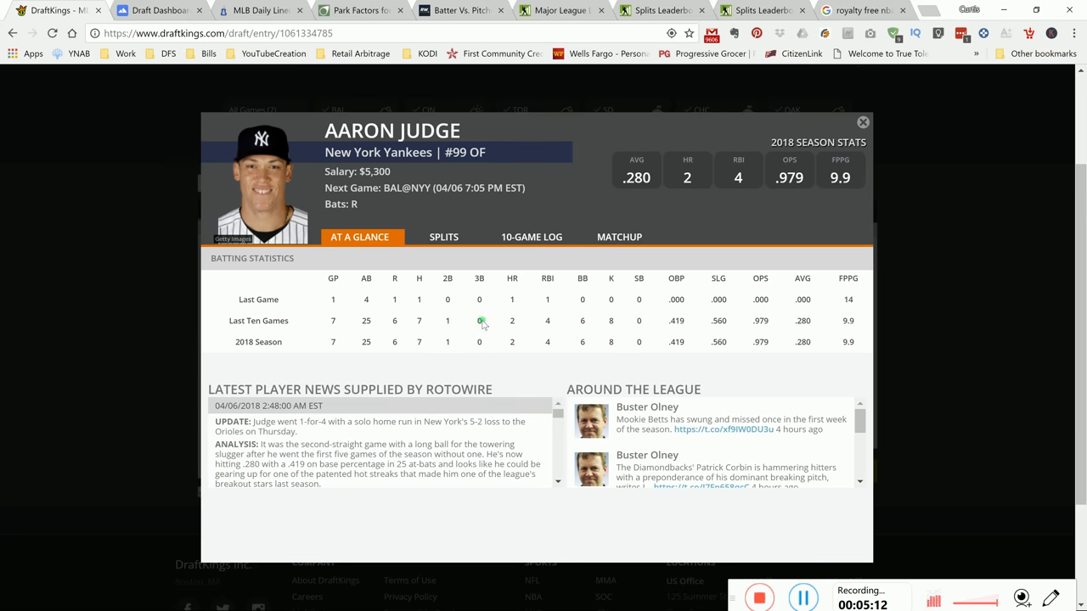
click(443, 237)
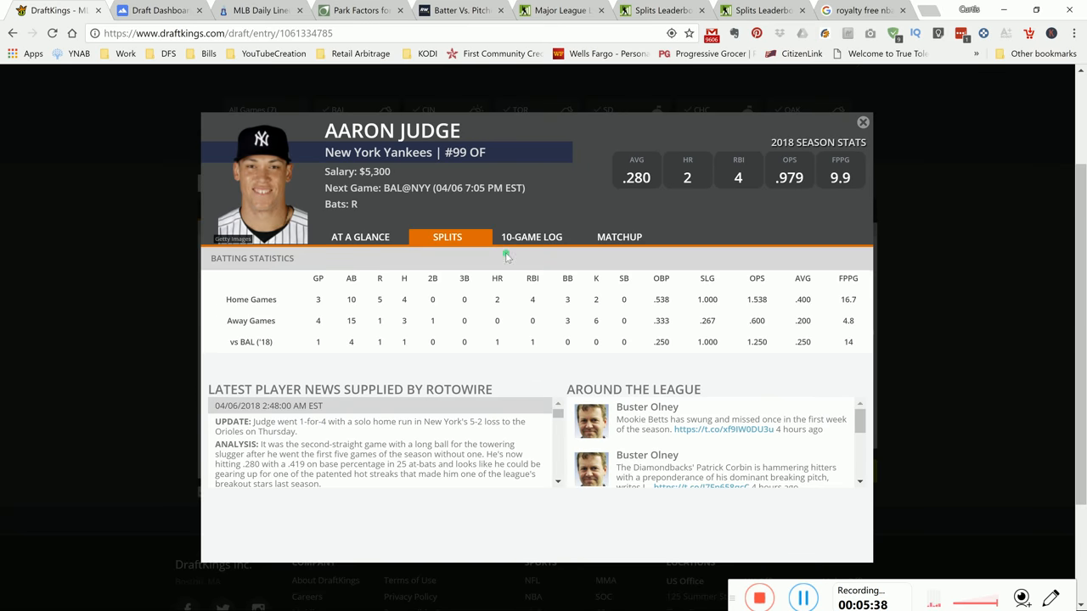
click(531, 237)
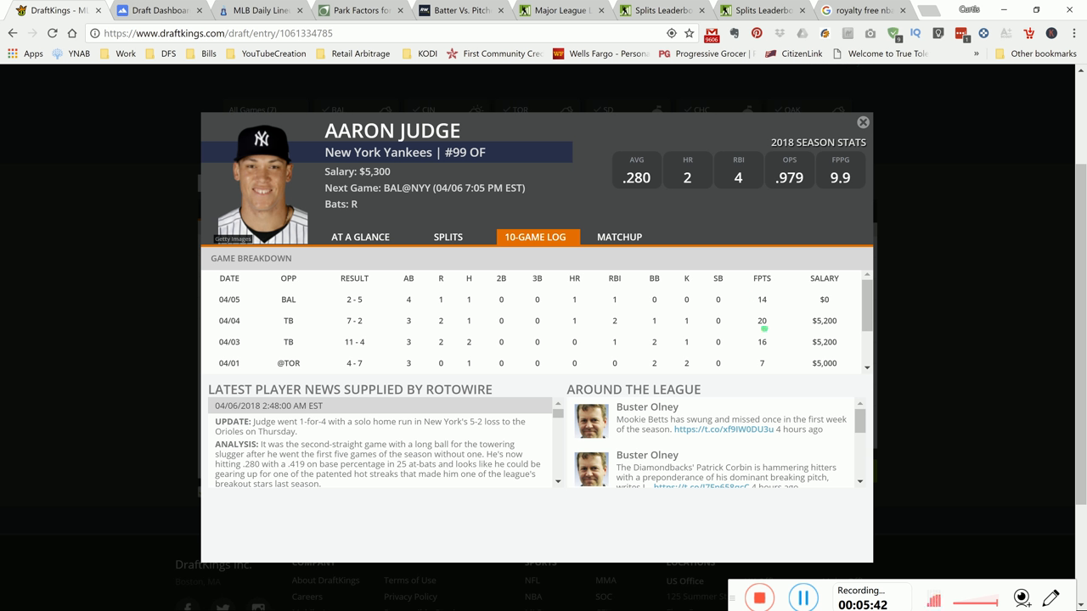
mouse_move(592, 302)
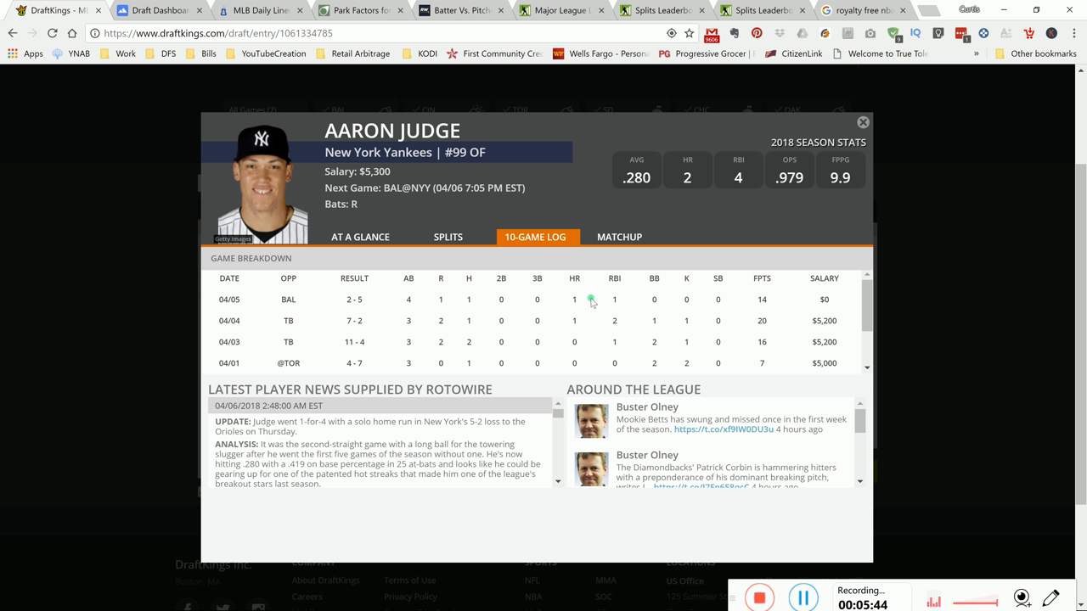
mouse_move(567, 340)
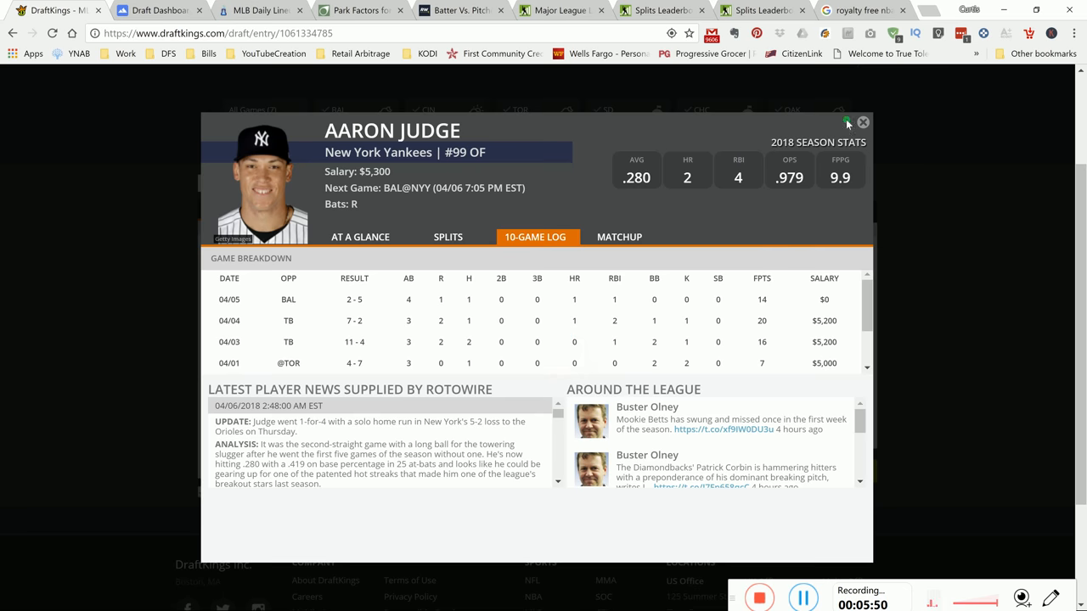
click(862, 122)
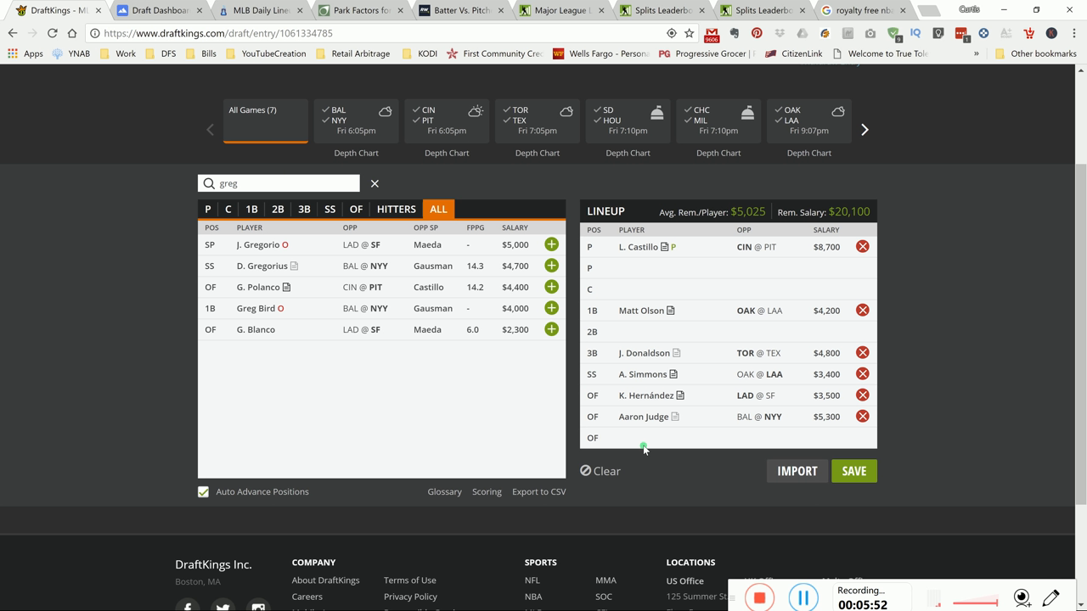